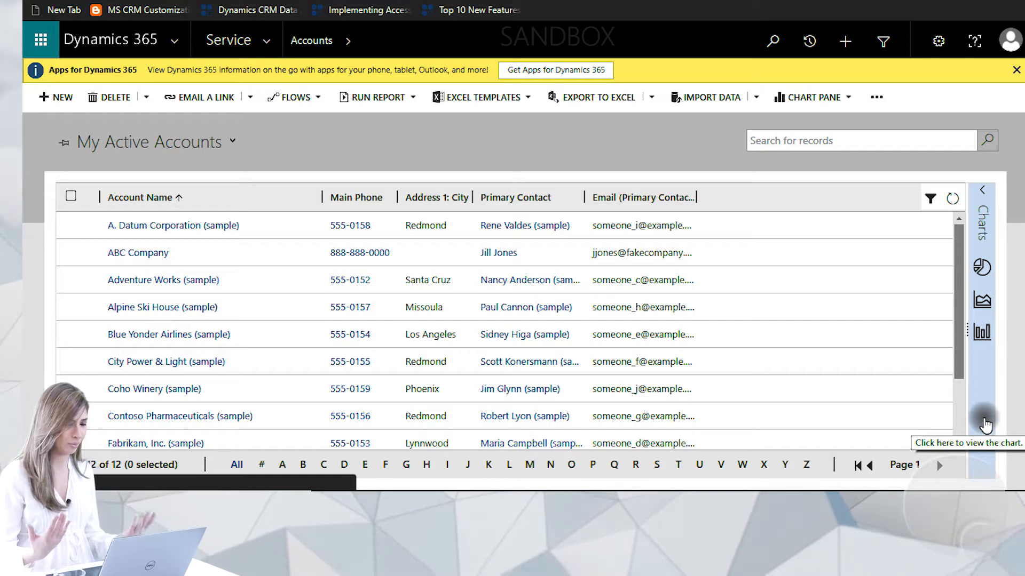
Open the Adventure Works (sample) account record and scroll down to its Timeline section.
{"action": "left_click", "coordinate": [163, 308]}
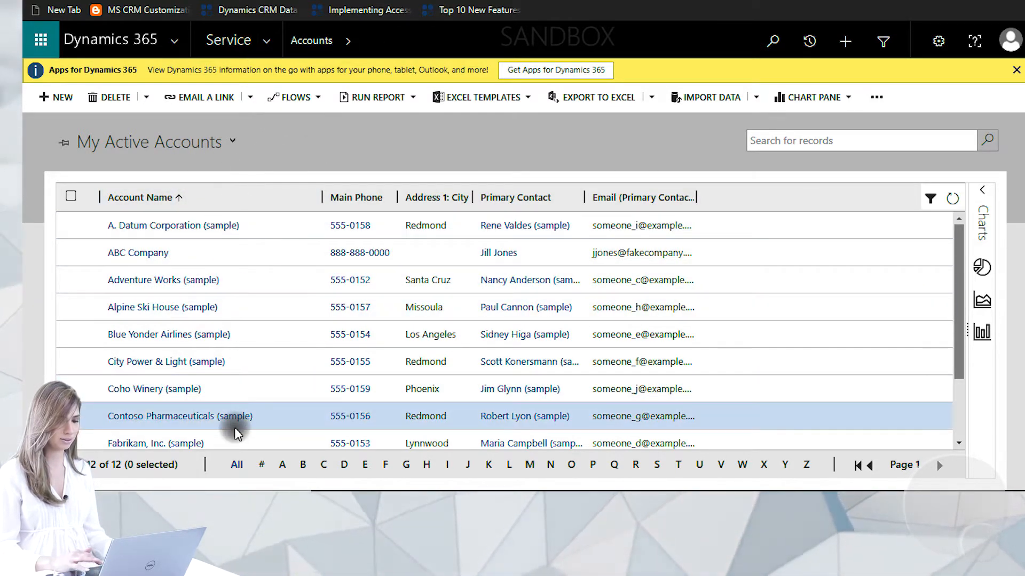
{"action": "mouse_move", "coordinate": [298, 282]}
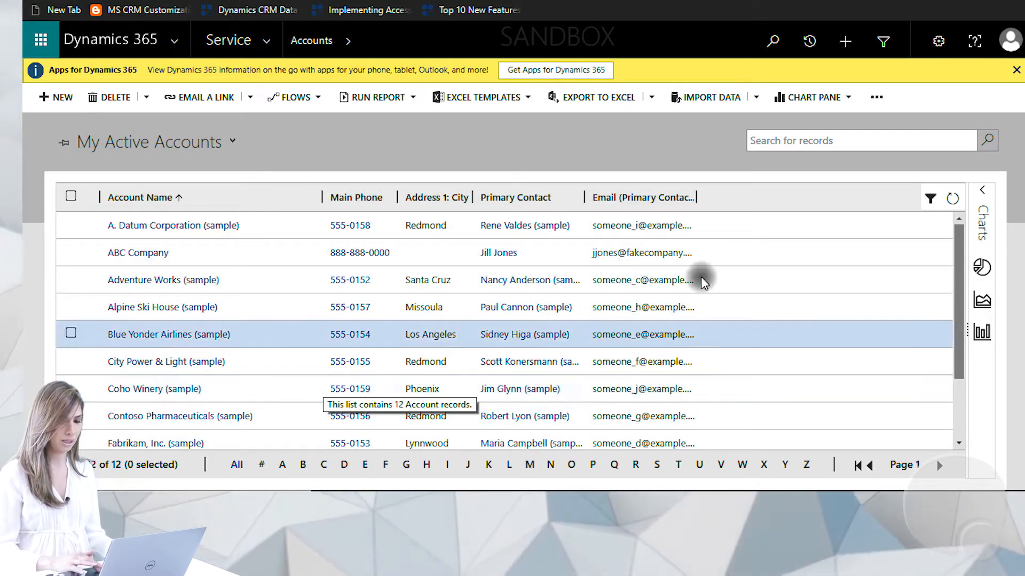
{"action": "scroll", "scroll_direction": "down", "scroll_amount": 3}
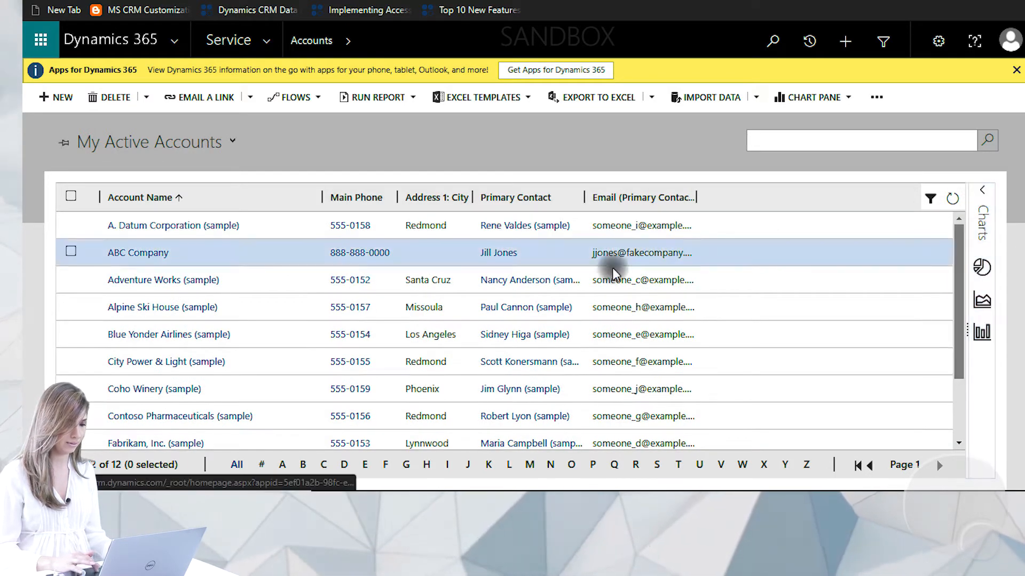
{"action": "mouse_move", "coordinate": [175, 225]}
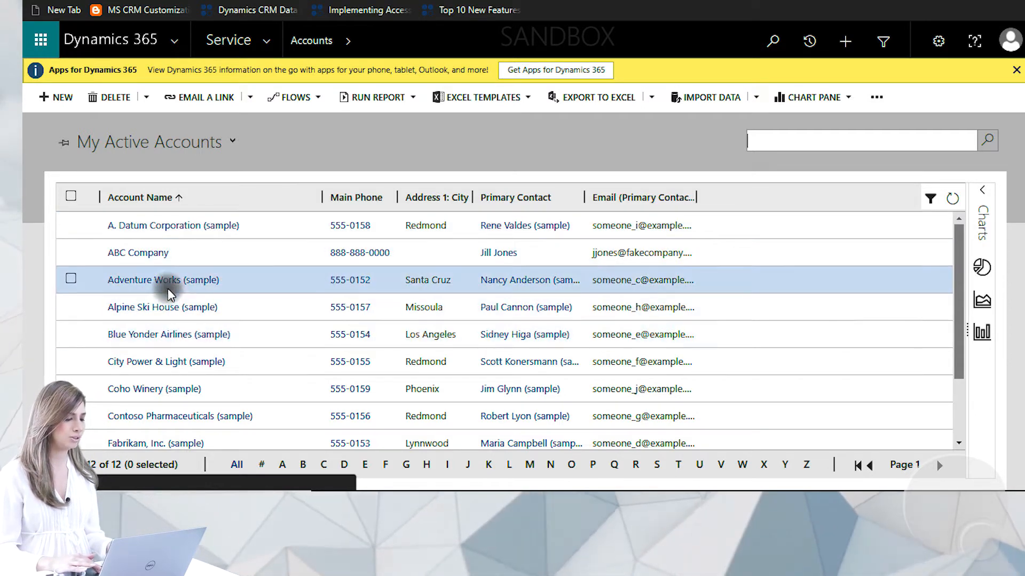
{"action": "left_click", "coordinate": [162, 280]}
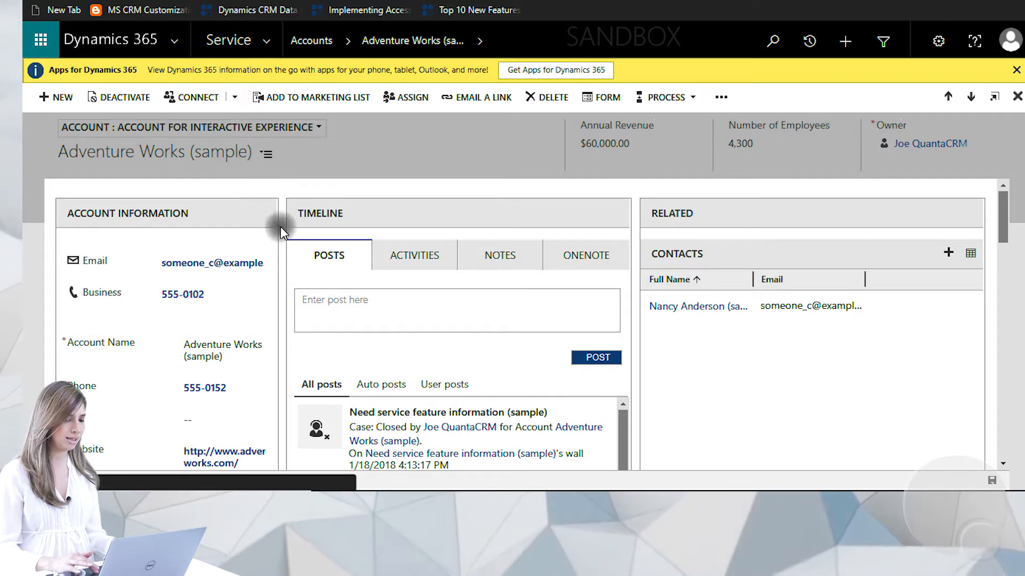
{"action": "mouse_move", "coordinate": [284, 320]}
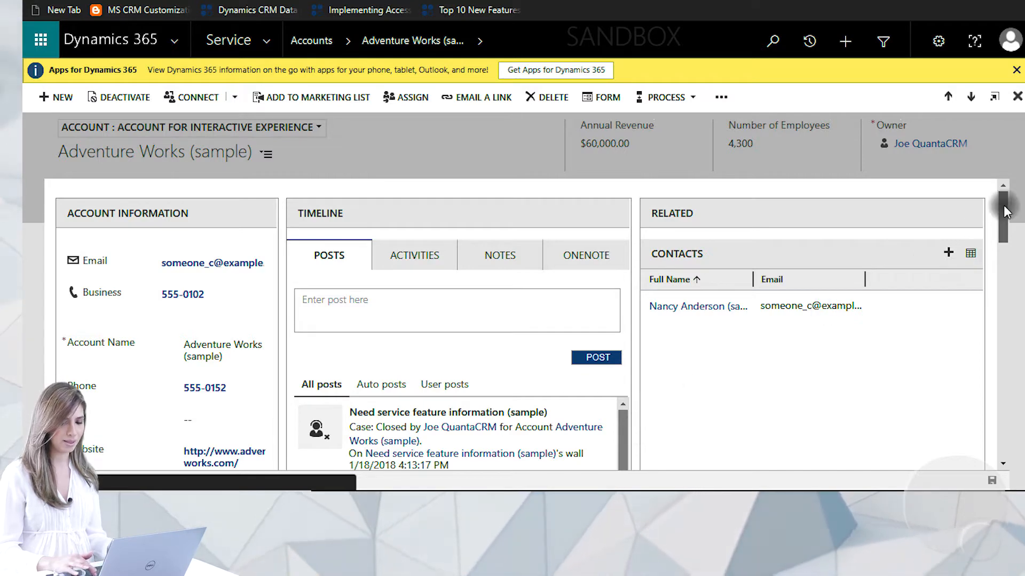
{"action": "scroll", "scroll_direction": "down", "scroll_amount": 3}
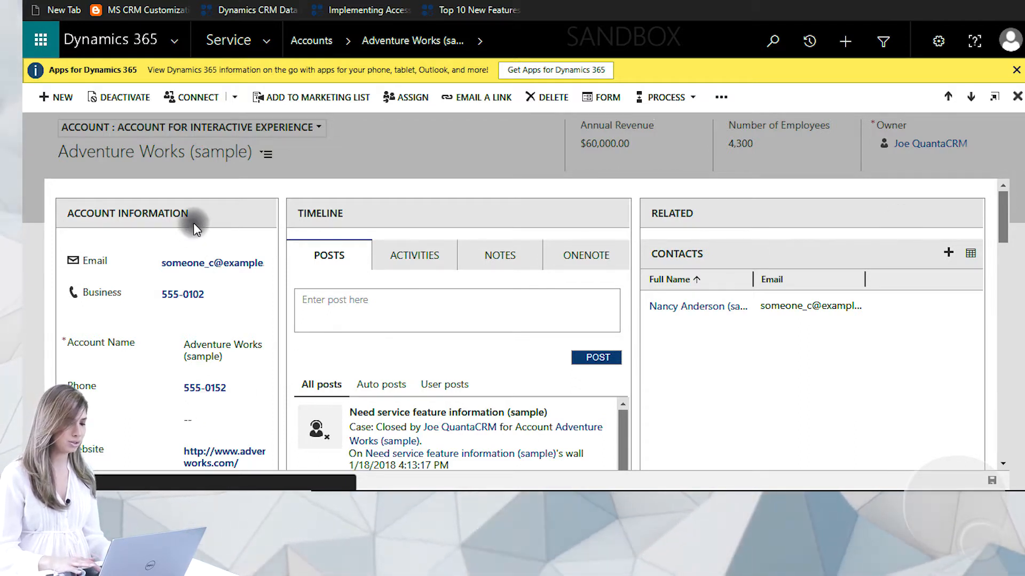
{"action": "mouse_move", "coordinate": [708, 206]}
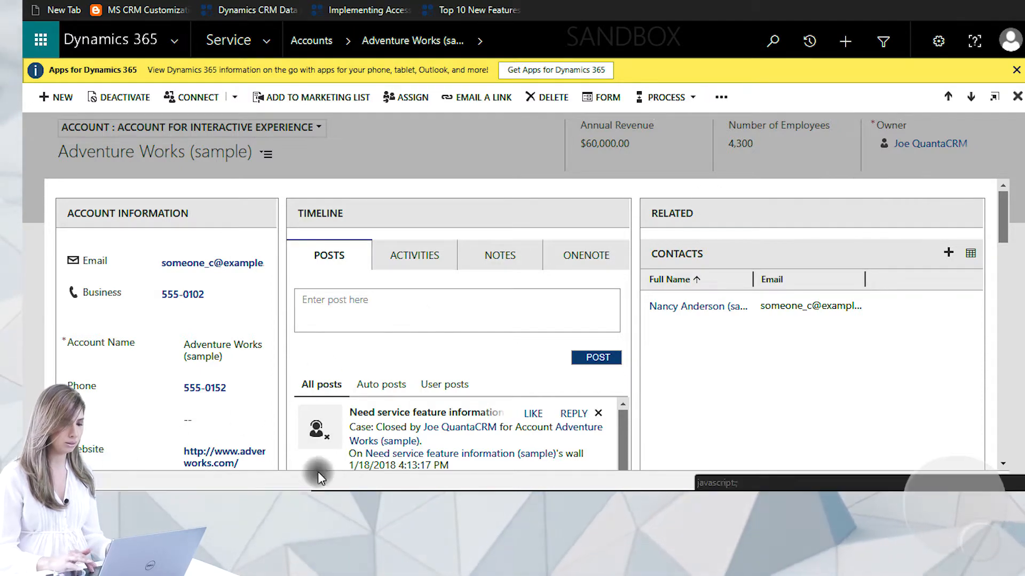
{"action": "scroll", "scroll_direction": "down", "scroll_amount": 3}
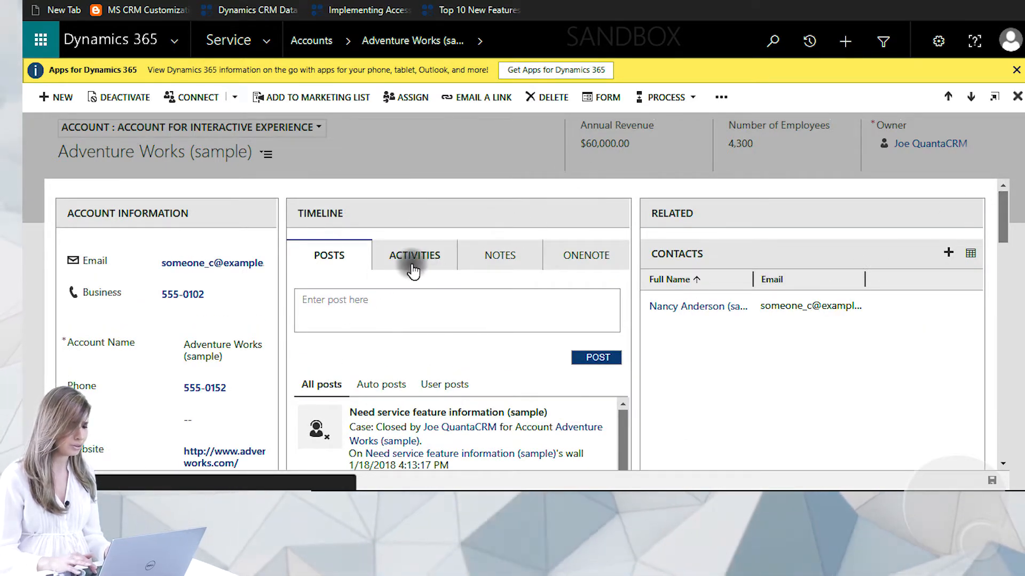
Review the timeline's Notes, Activities and Posts views in turn.
{"action": "left_click", "coordinate": [500, 255]}
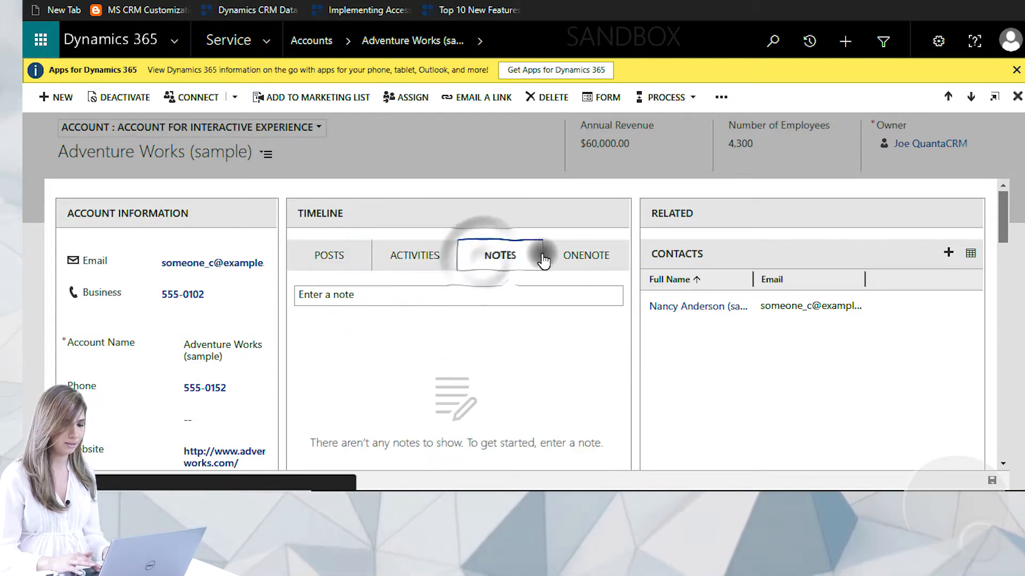
{"action": "left_click", "coordinate": [414, 255]}
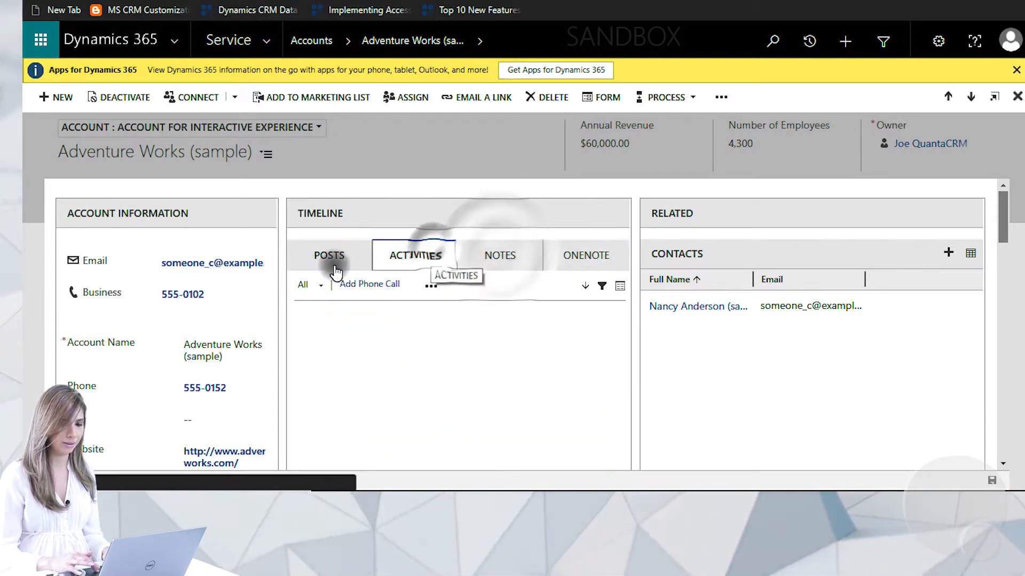
{"action": "left_click", "coordinate": [330, 255]}
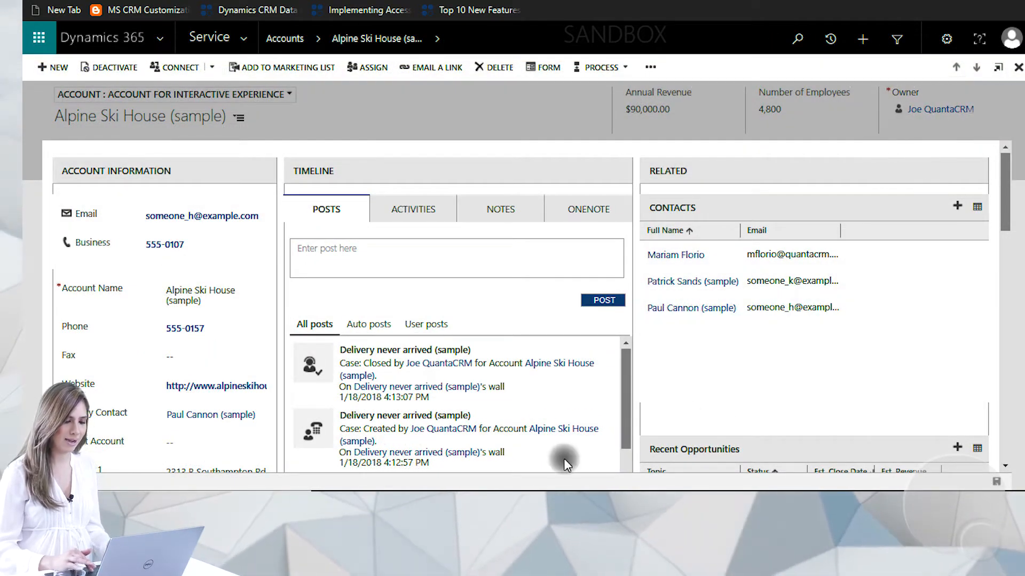
{"action": "mouse_move", "coordinate": [210, 398]}
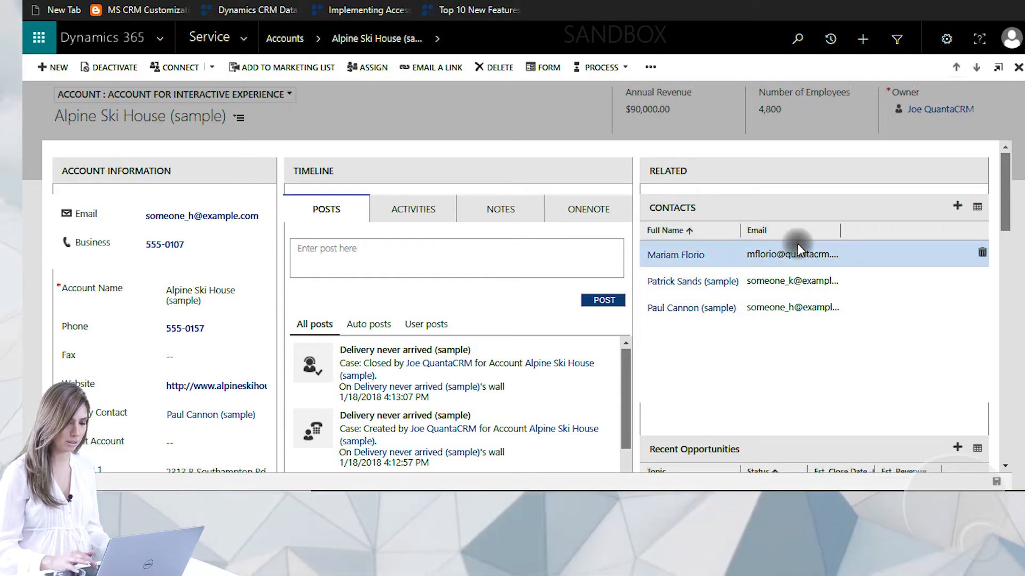
{"action": "mouse_move", "coordinate": [103, 226]}
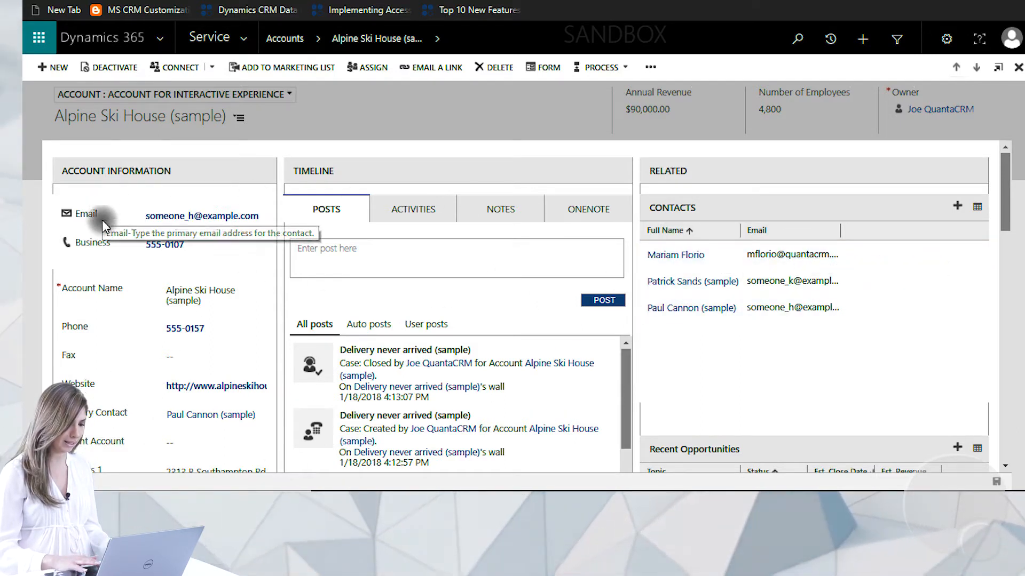
{"action": "mouse_move", "coordinate": [144, 178]}
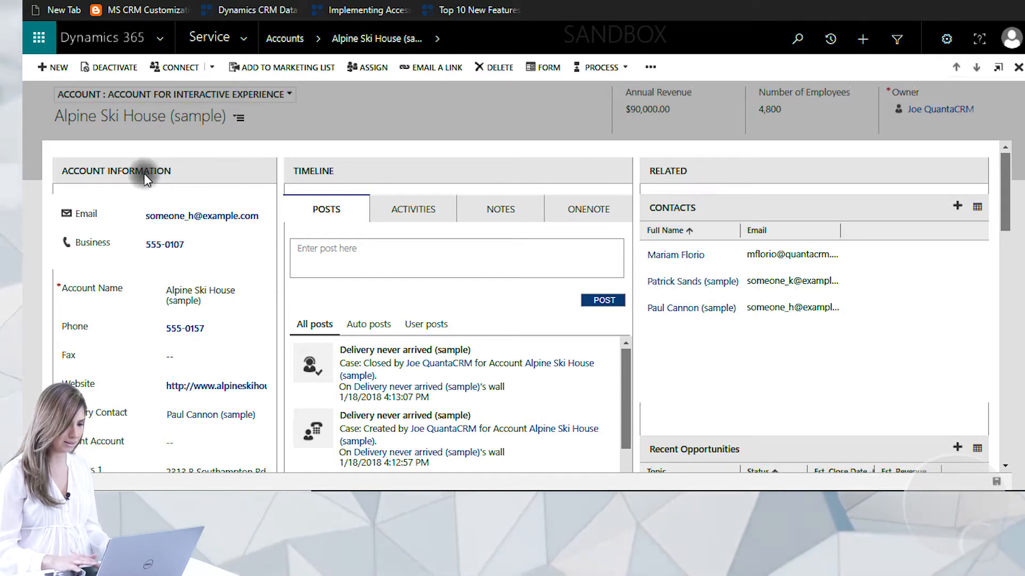
{"action": "mouse_move", "coordinate": [134, 432]}
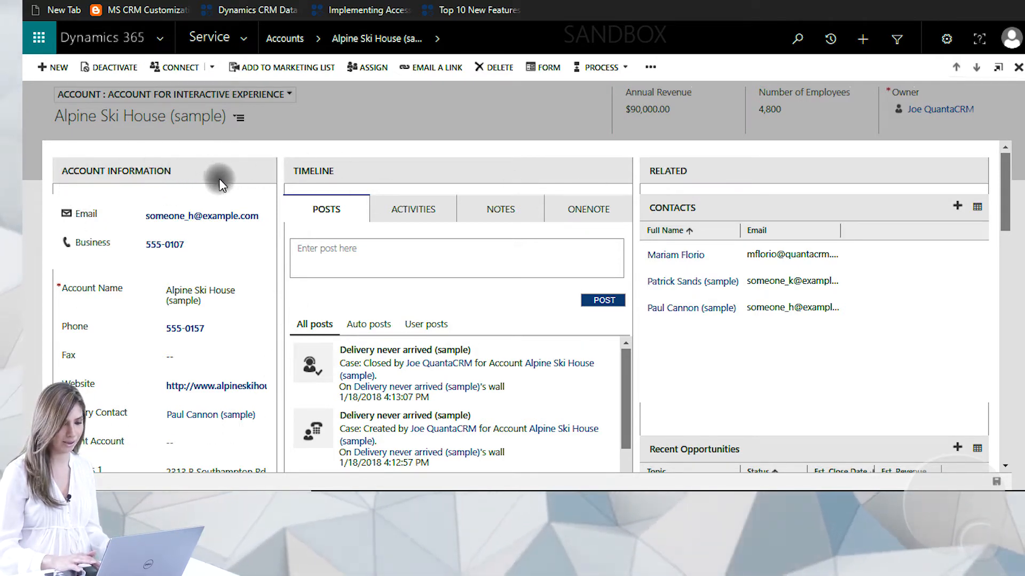
{"action": "mouse_move", "coordinate": [484, 458]}
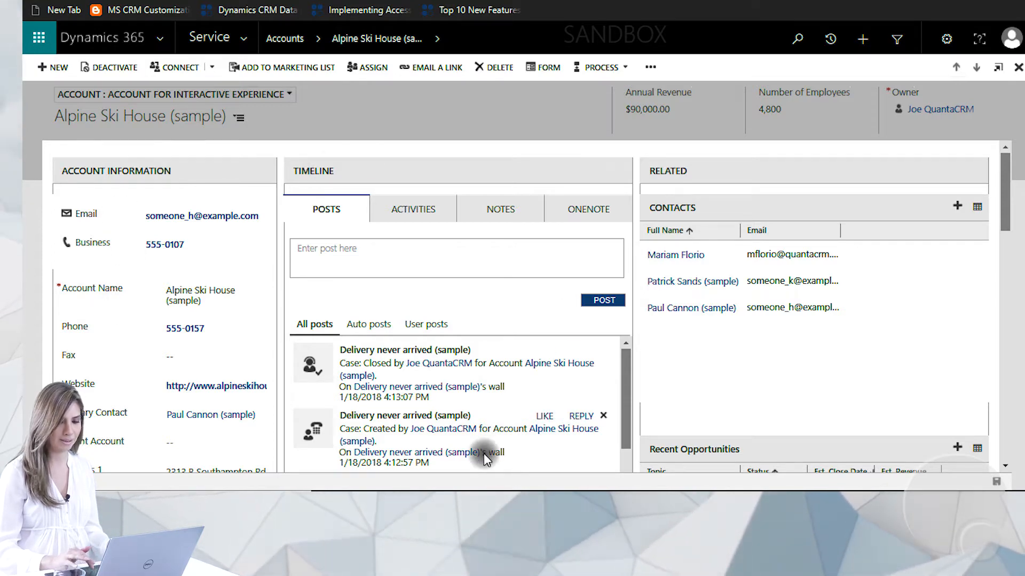
Scroll through the Alpine Ski House (sample) form's details, recent opportunities and cases.
{"action": "scroll", "scroll_direction": "down", "scroll_amount": 3}
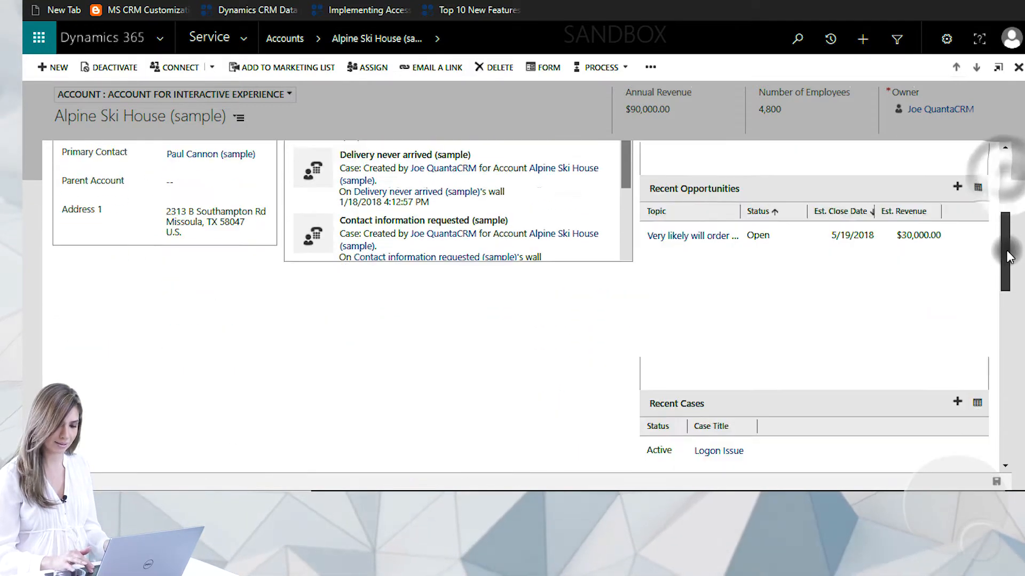
{"action": "scroll", "scroll_direction": "down", "scroll_amount": 3}
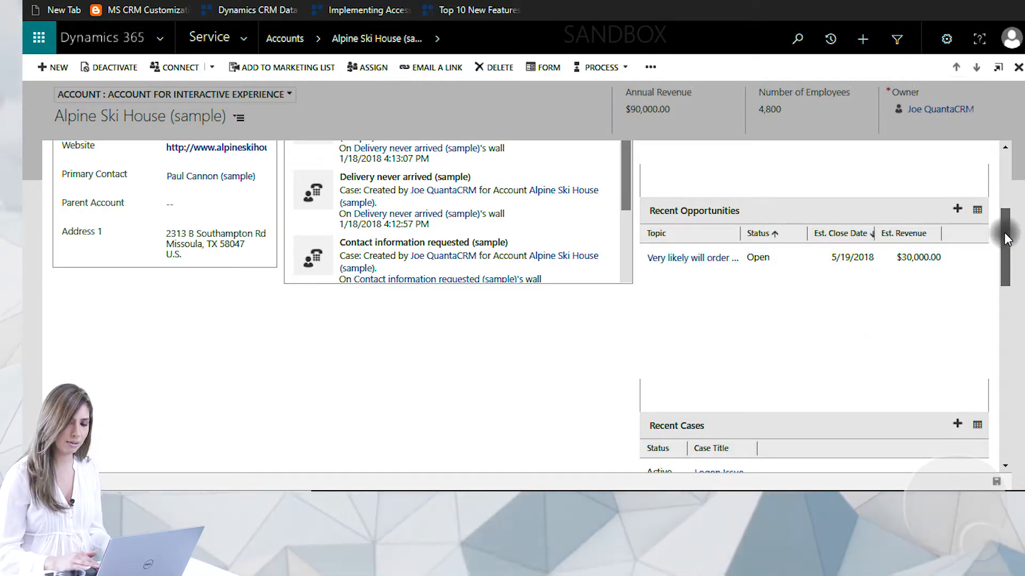
{"action": "scroll", "scroll_direction": "down", "scroll_amount": 3}
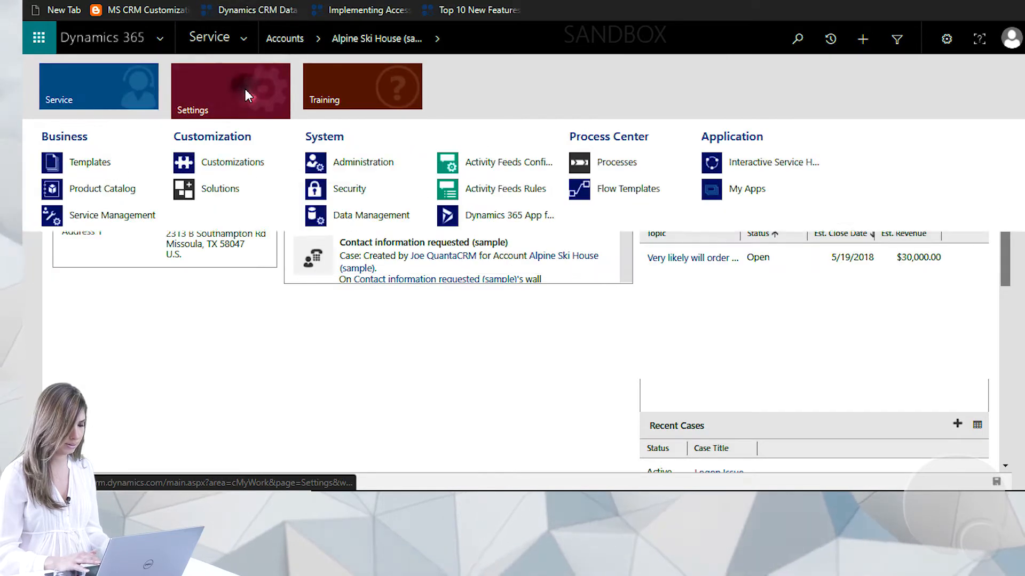
In Customize the System's Default Solution, expand Entities > Account and list its Forms.
{"action": "left_click", "coordinate": [233, 162]}
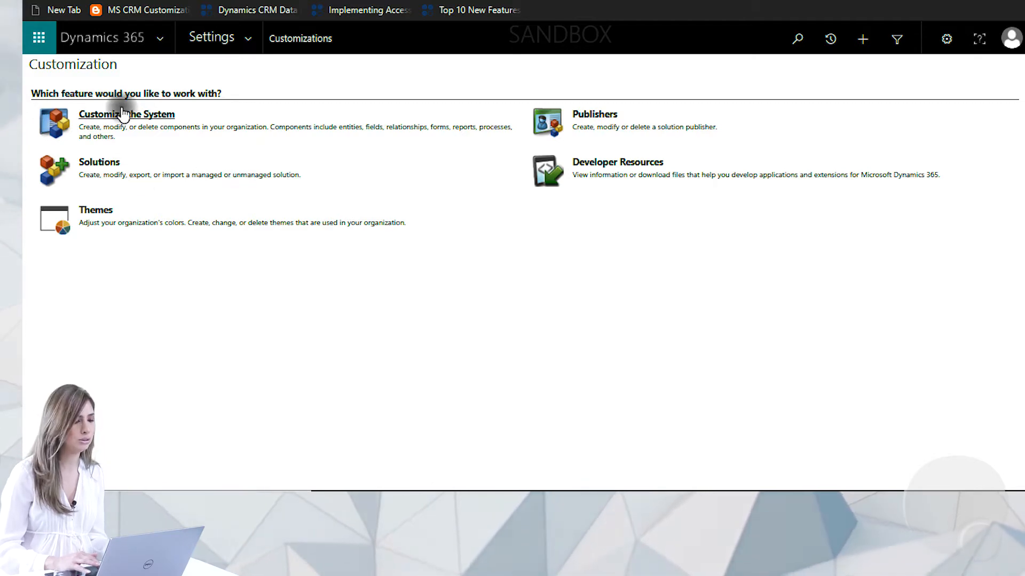
{"action": "left_click", "coordinate": [126, 114]}
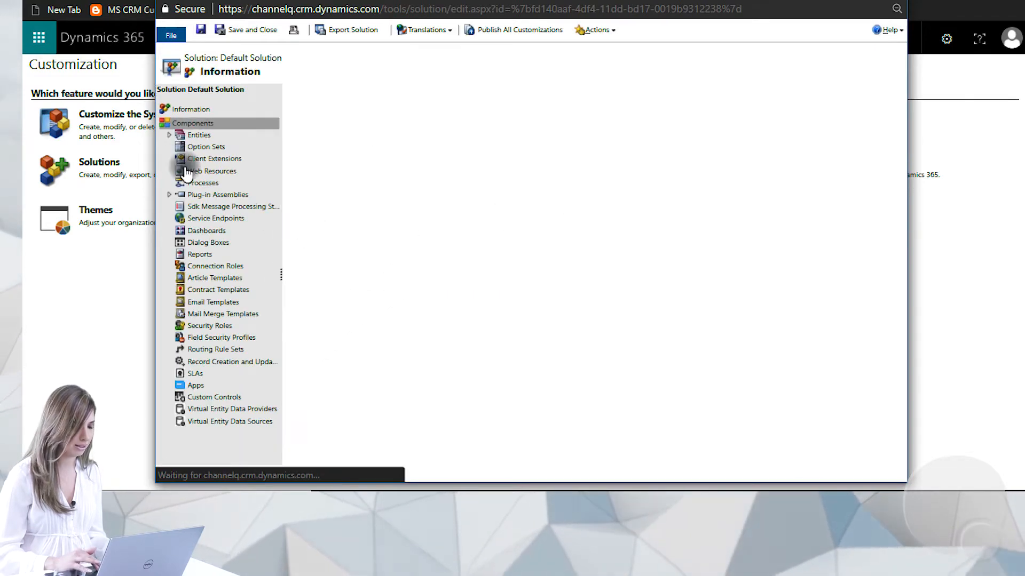
{"action": "left_click", "coordinate": [170, 134]}
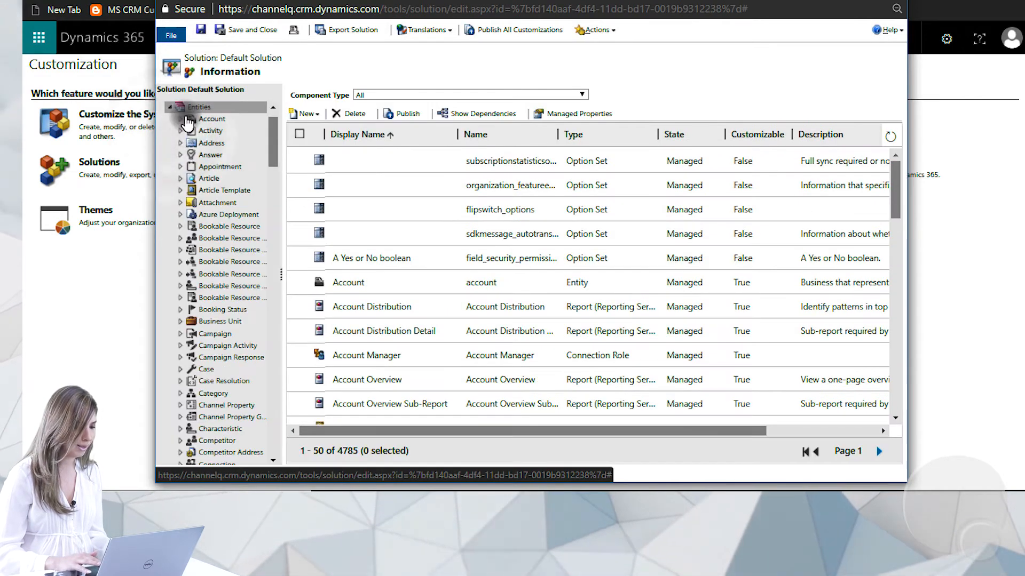
{"action": "left_click", "coordinate": [182, 118]}
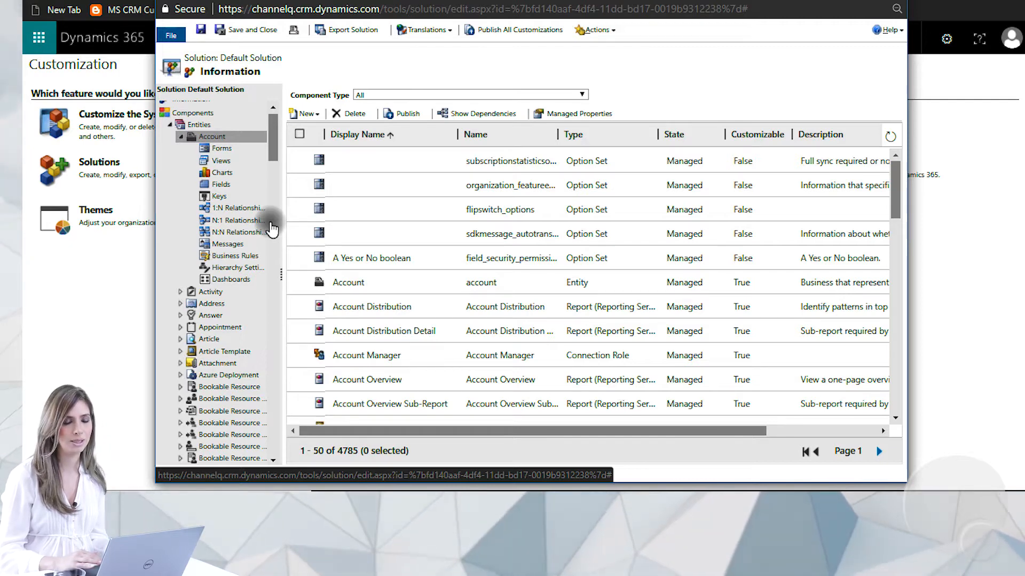
{"action": "mouse_move", "coordinate": [221, 162]}
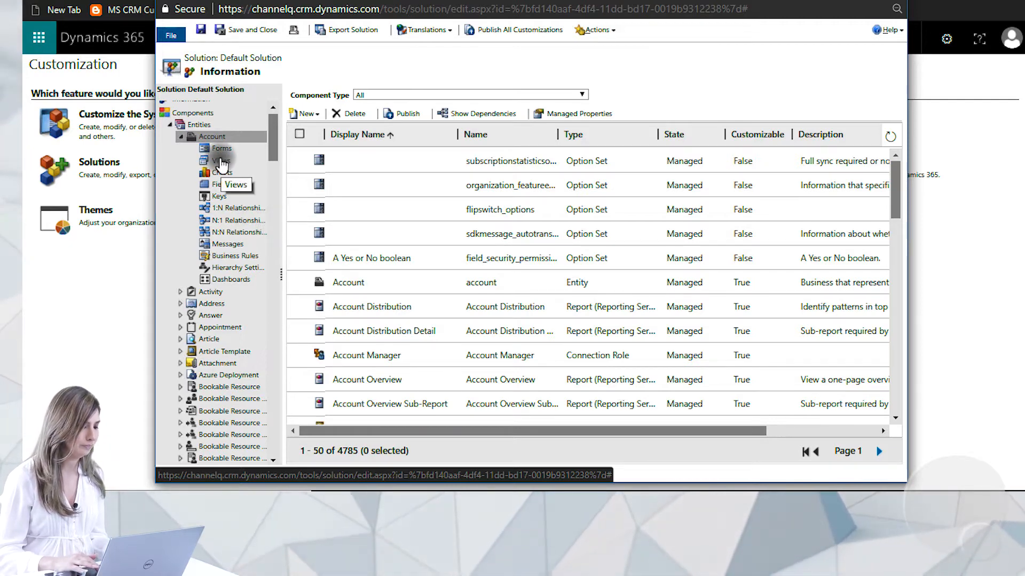
{"action": "left_click", "coordinate": [222, 160]}
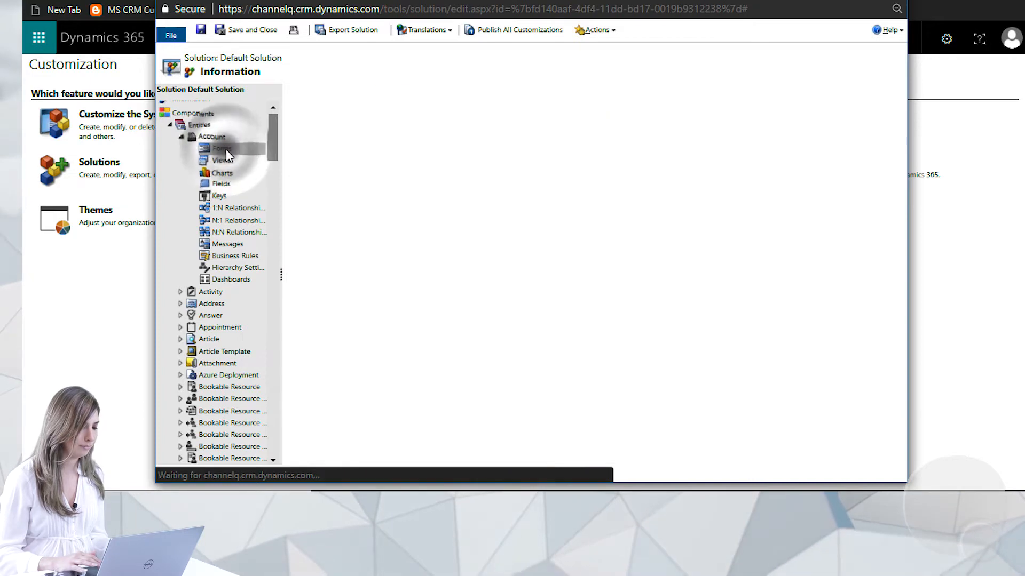
Open the Main Account form in the form editor.
{"action": "left_click", "coordinate": [219, 148]}
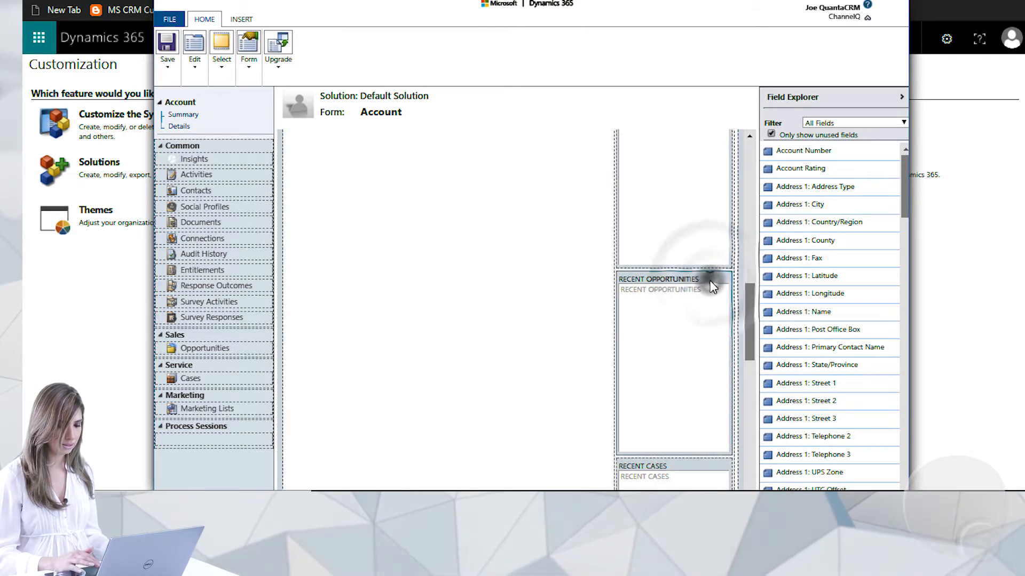
Set the Recent Opportunities subgrid's Panel header color to #FFFF00 and publish the Account form.
{"action": "double_click", "coordinate": [674, 284]}
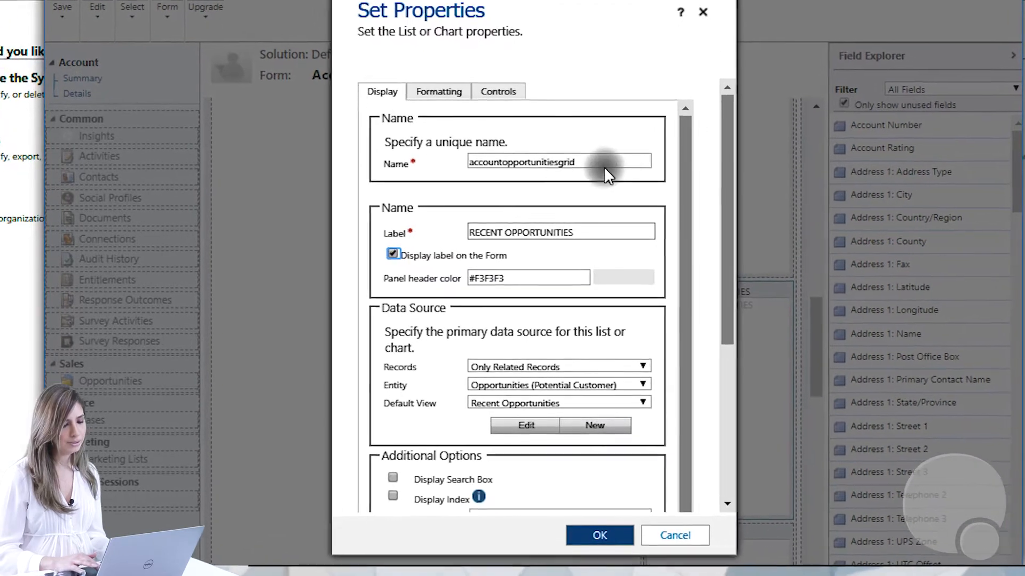
{"action": "scroll", "scroll_direction": "down", "scroll_amount": 3}
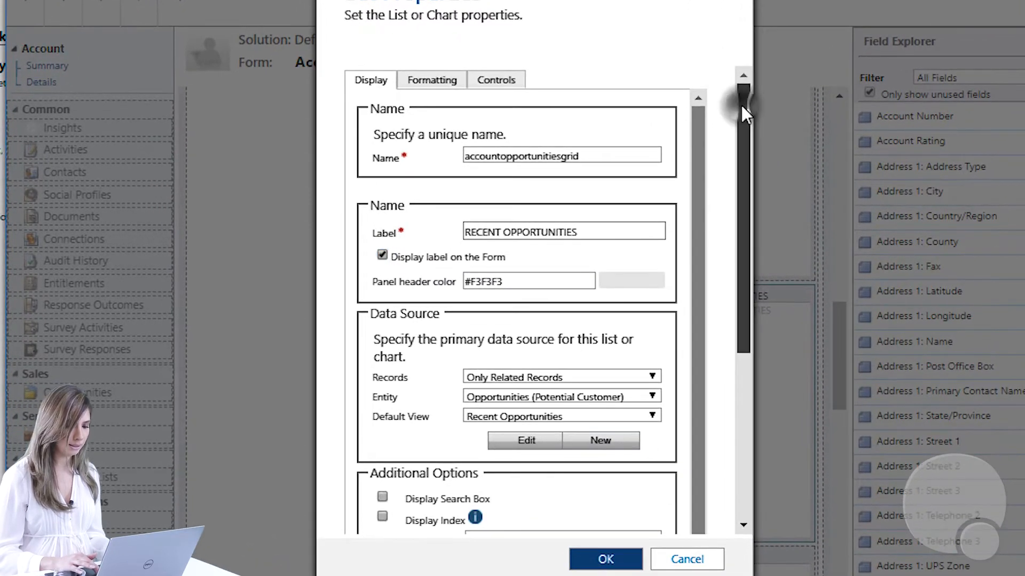
{"action": "scroll", "scroll_direction": "down", "scroll_amount": 3}
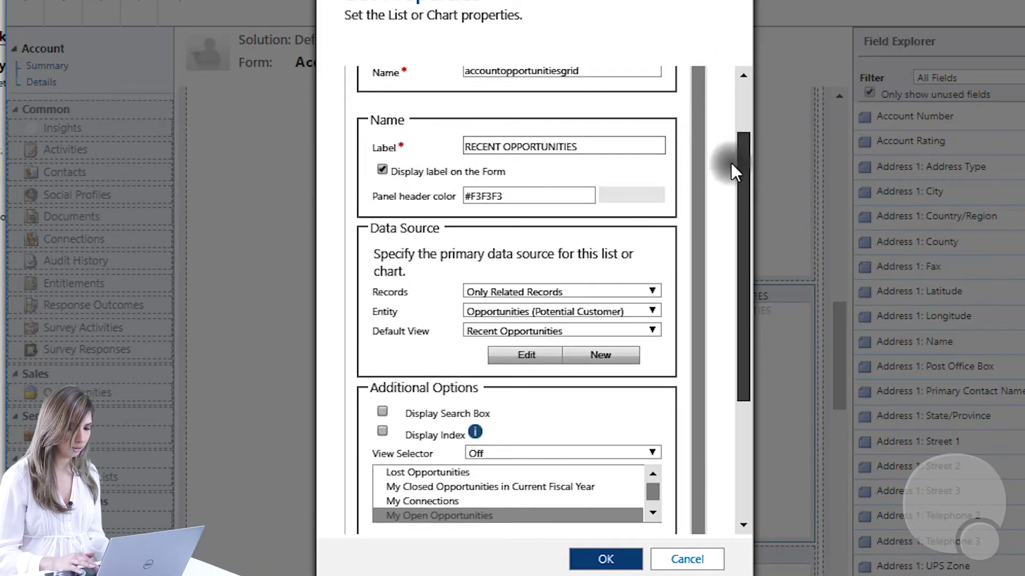
{"action": "scroll", "scroll_direction": "down", "scroll_amount": 3}
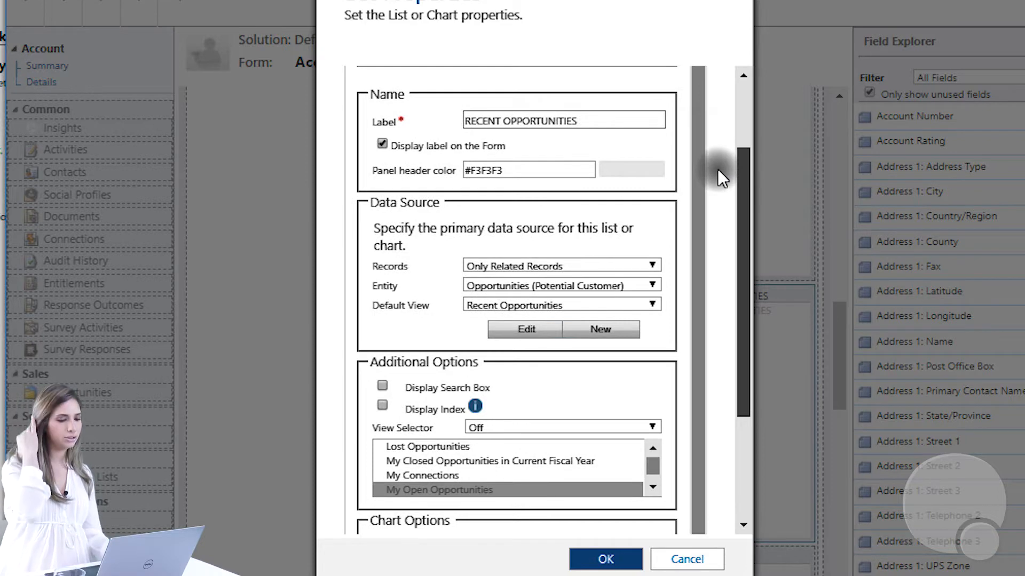
{"action": "scroll", "scroll_direction": "down", "scroll_amount": 3}
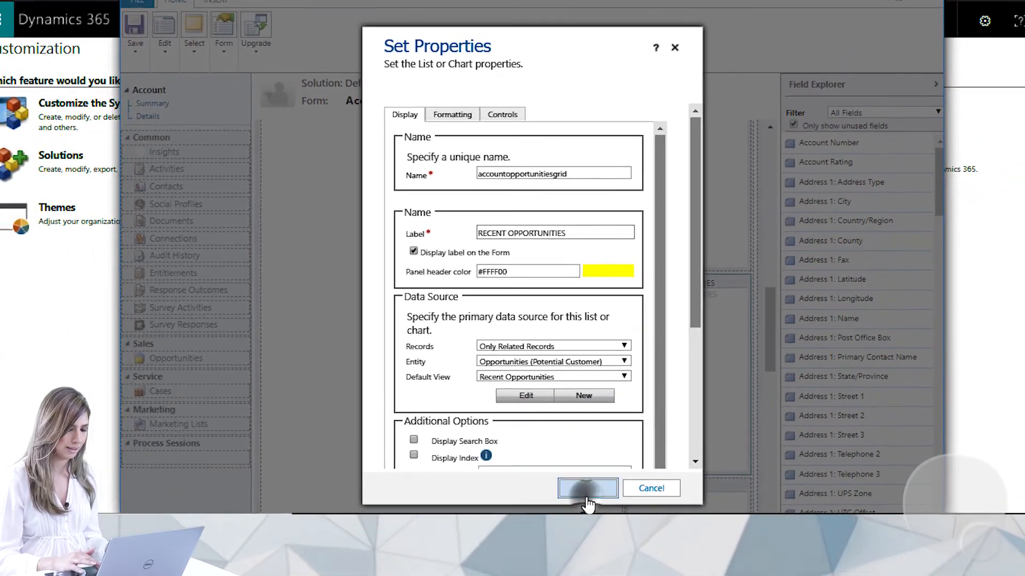
{"action": "left_click", "coordinate": [586, 488]}
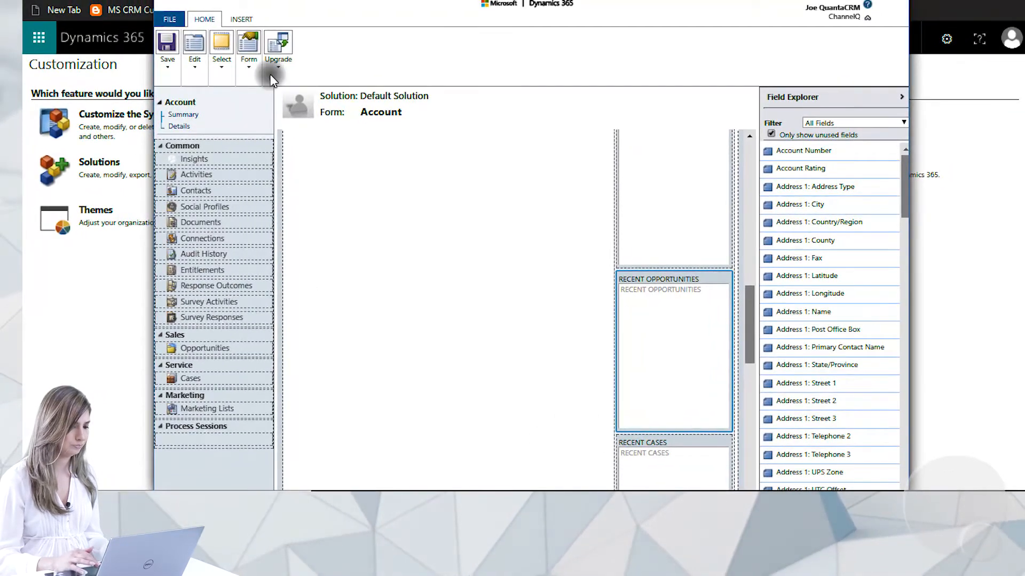
{"action": "left_click", "coordinate": [168, 49]}
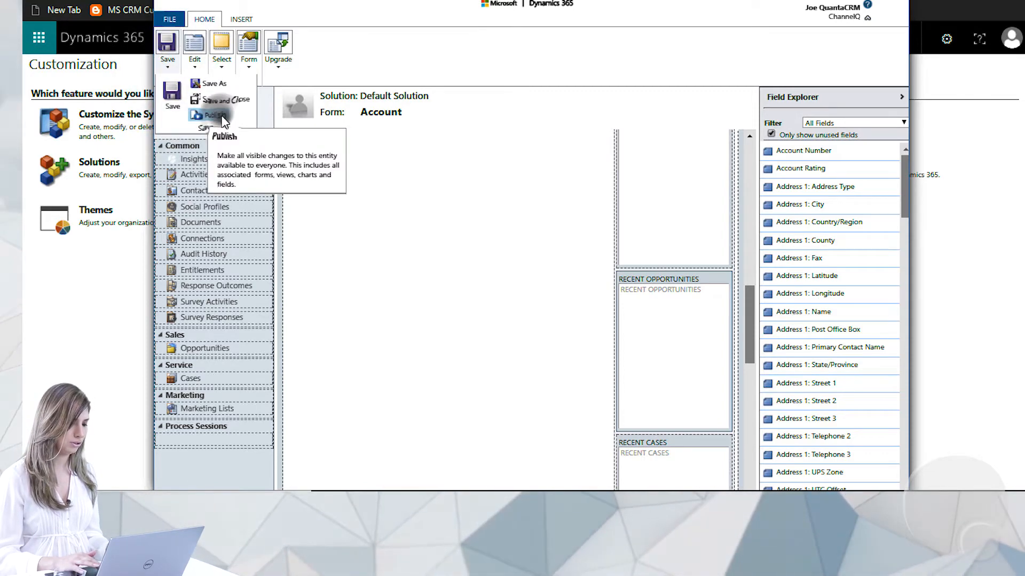
{"action": "left_click", "coordinate": [210, 115]}
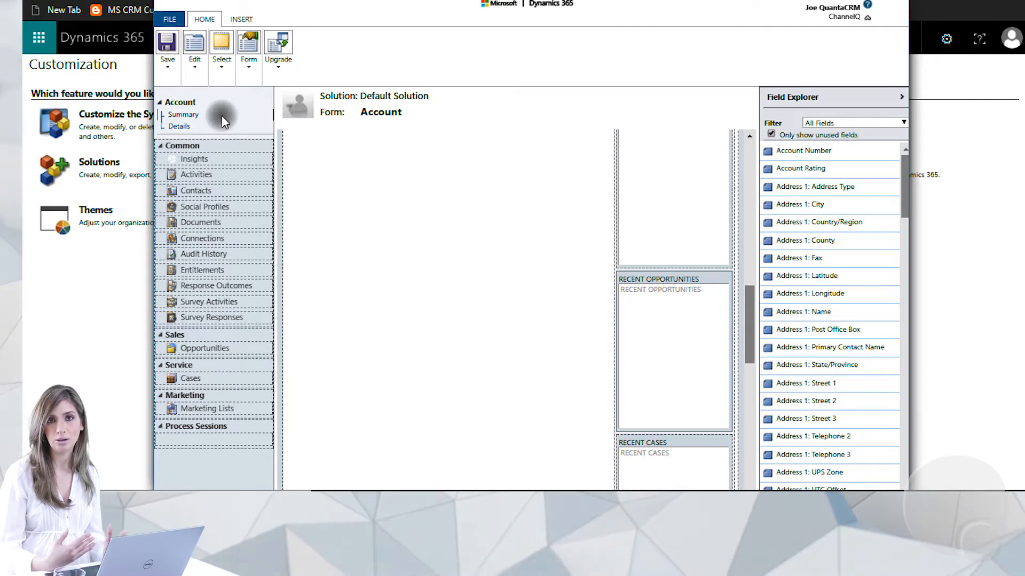
{"action": "mouse_move", "coordinate": [611, 228]}
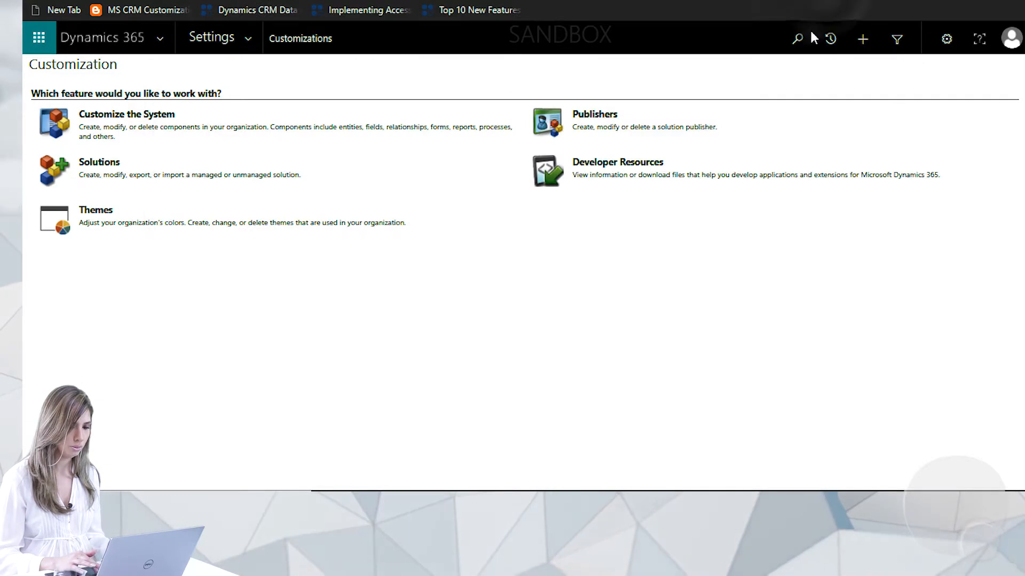
{"action": "mouse_move", "coordinate": [769, 71]}
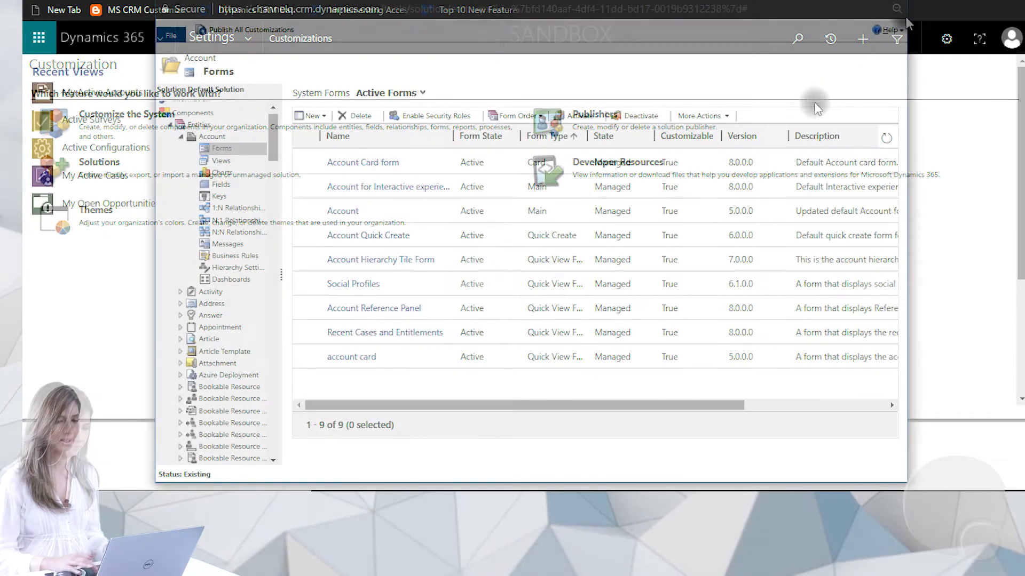
Open the Alpine Ski House (sample) account from the recently viewed records.
{"action": "left_click", "coordinate": [830, 38]}
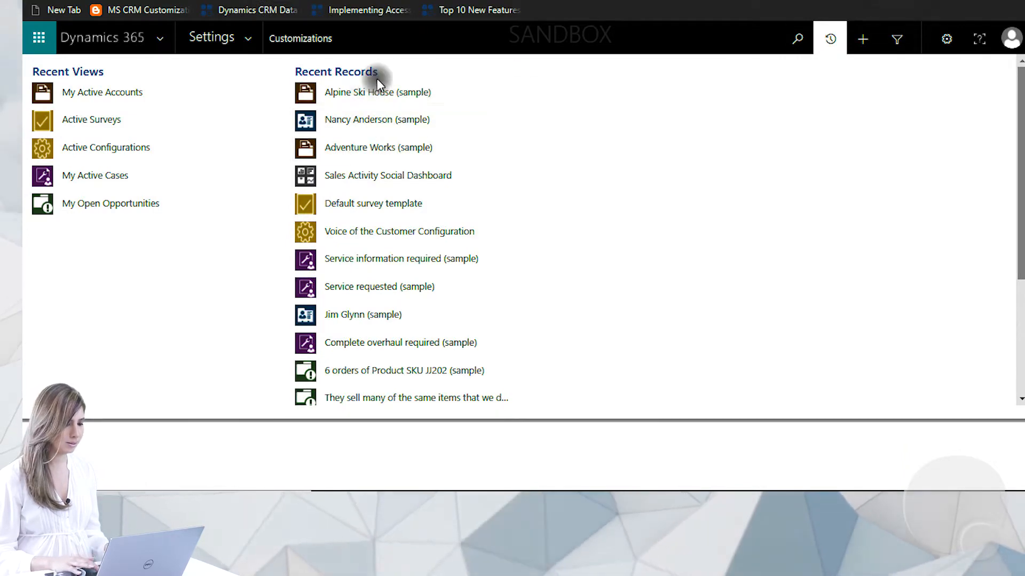
{"action": "left_click", "coordinate": [377, 91]}
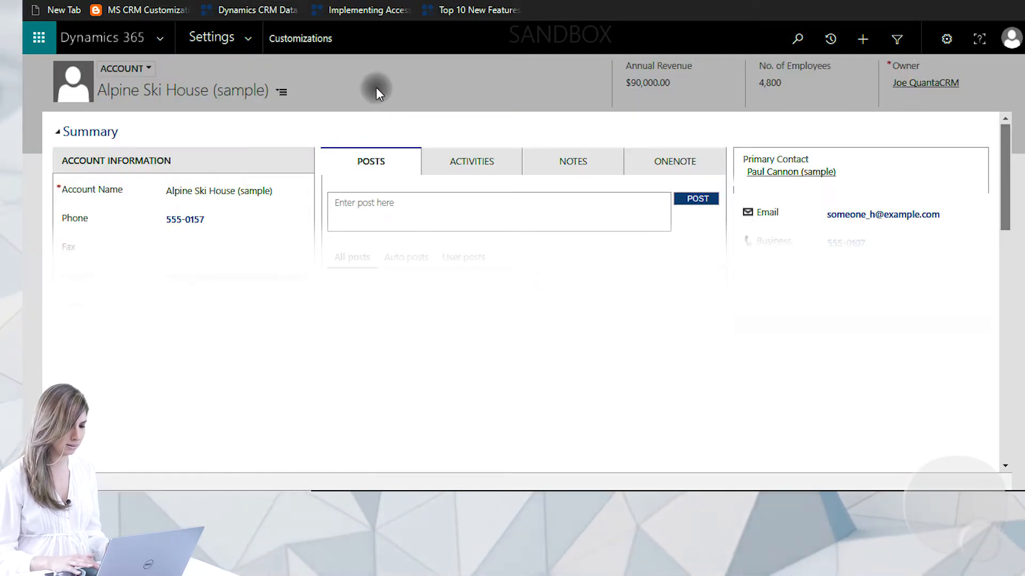
{"action": "mouse_move", "coordinate": [358, 106]}
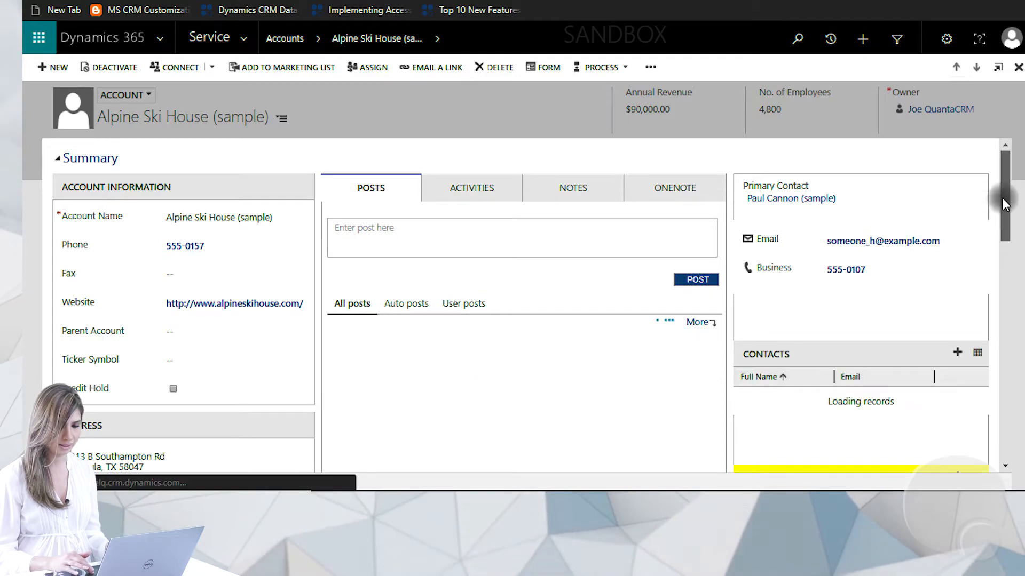
{"action": "scroll", "scroll_direction": "down", "scroll_amount": 3}
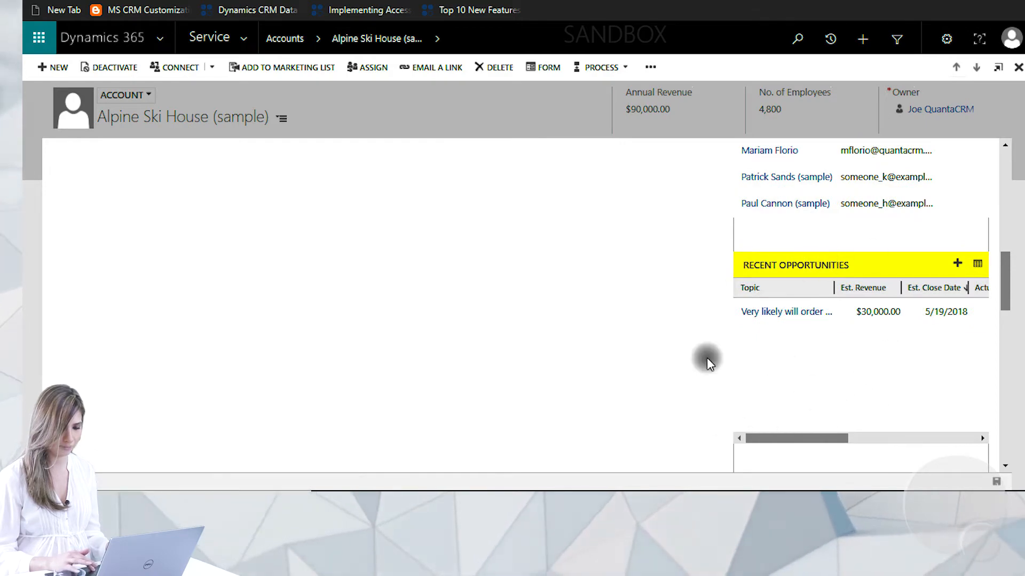
{"action": "scroll", "scroll_direction": "down", "scroll_amount": 3}
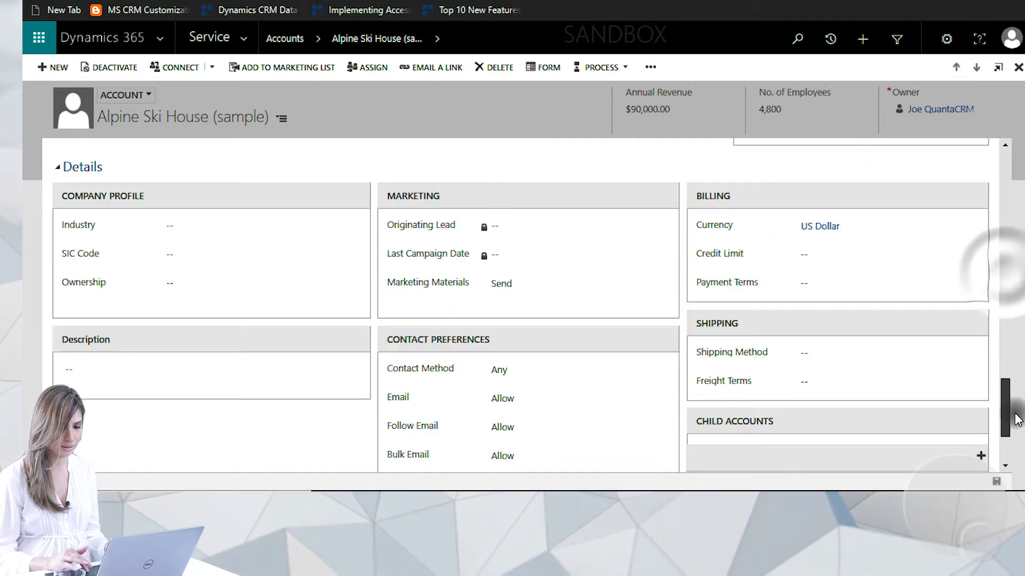
{"action": "scroll", "scroll_direction": "down", "scroll_amount": 3}
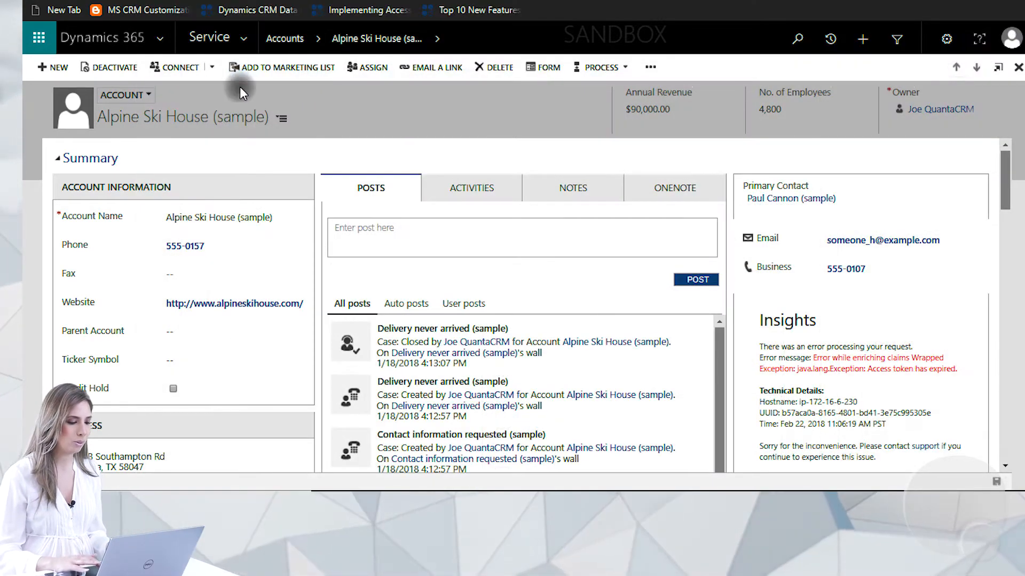
{"action": "left_click", "coordinate": [243, 37]}
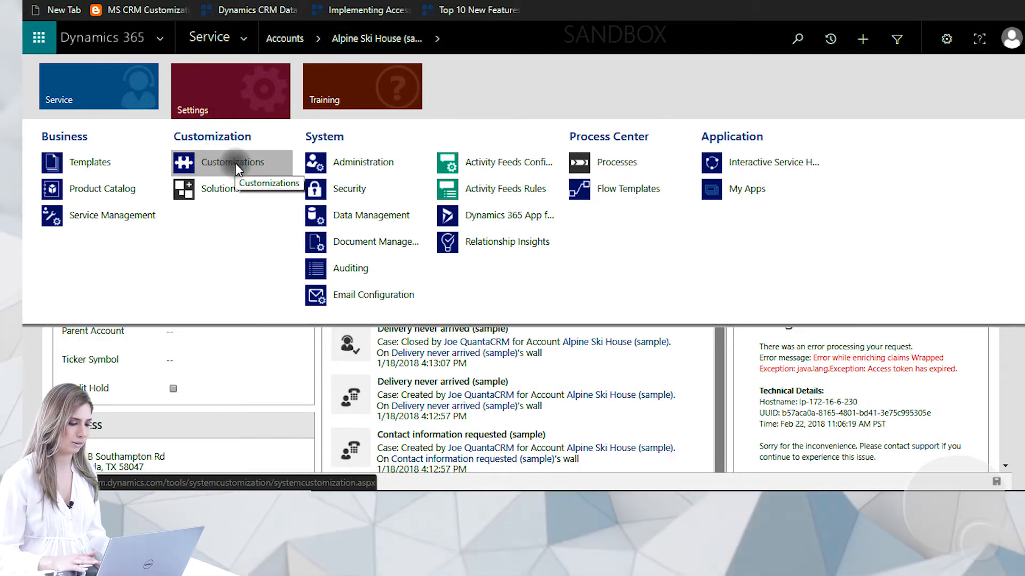
In the Default Solution expand Entities > Account > Fields and start a new Account field.
{"action": "left_click", "coordinate": [233, 162]}
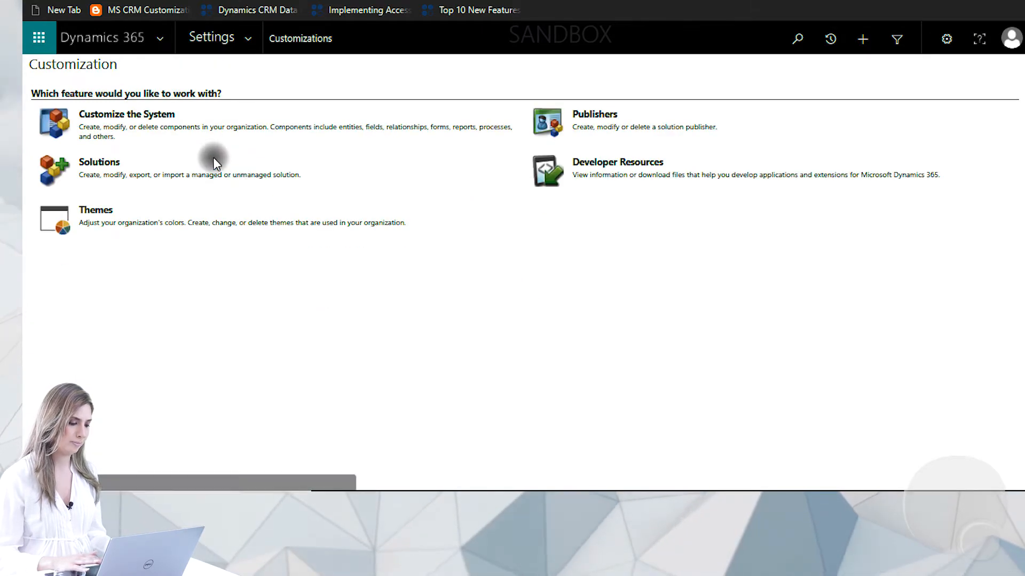
{"action": "left_click", "coordinate": [126, 115]}
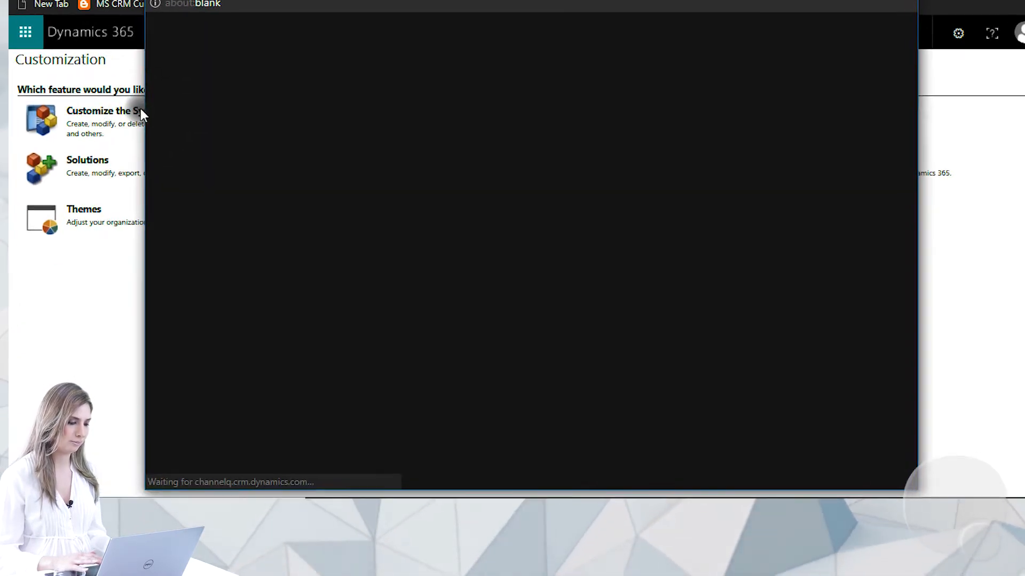
{"action": "left_click", "coordinate": [110, 110]}
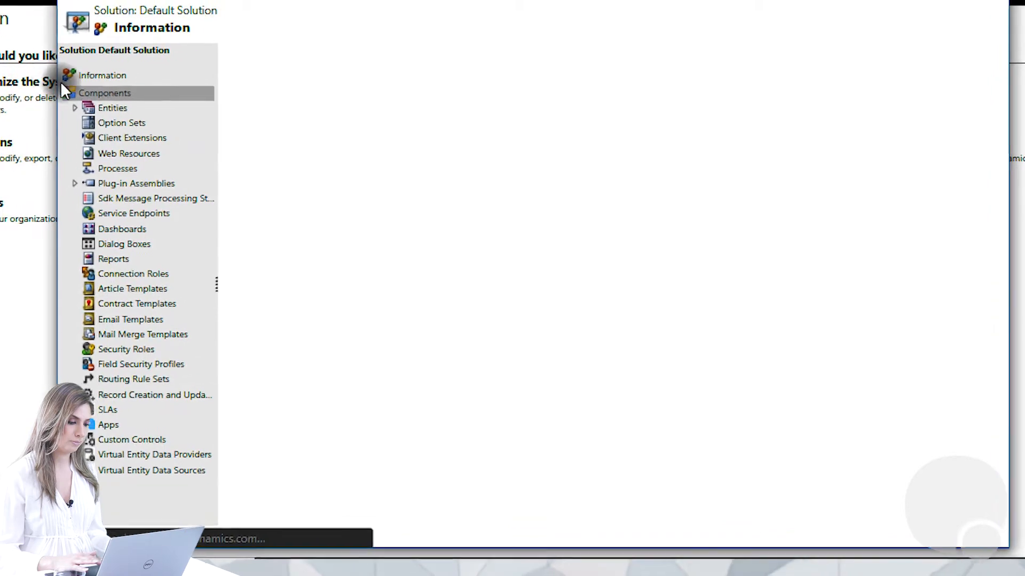
{"action": "left_click", "coordinate": [75, 107]}
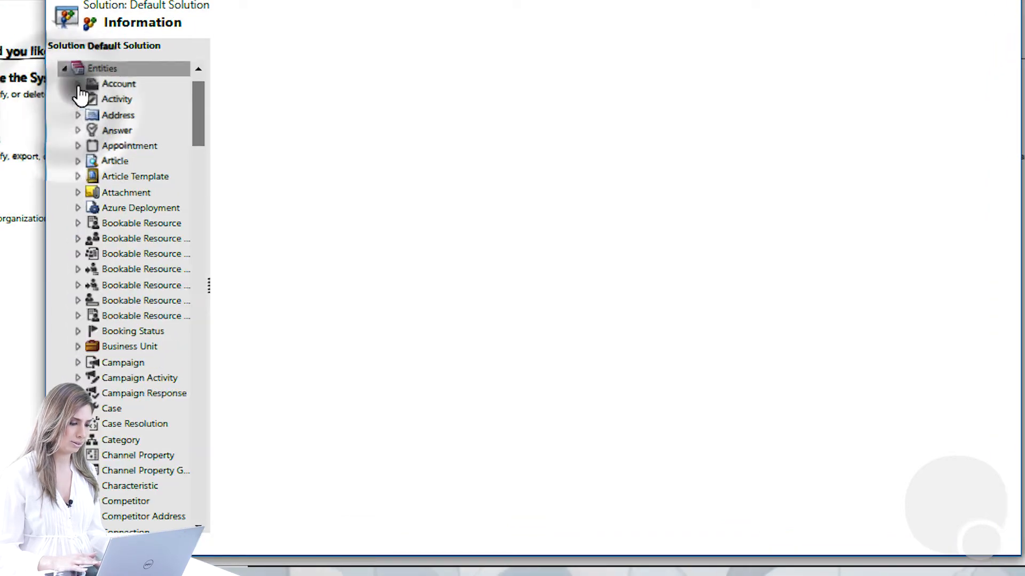
{"action": "left_click", "coordinate": [118, 83]}
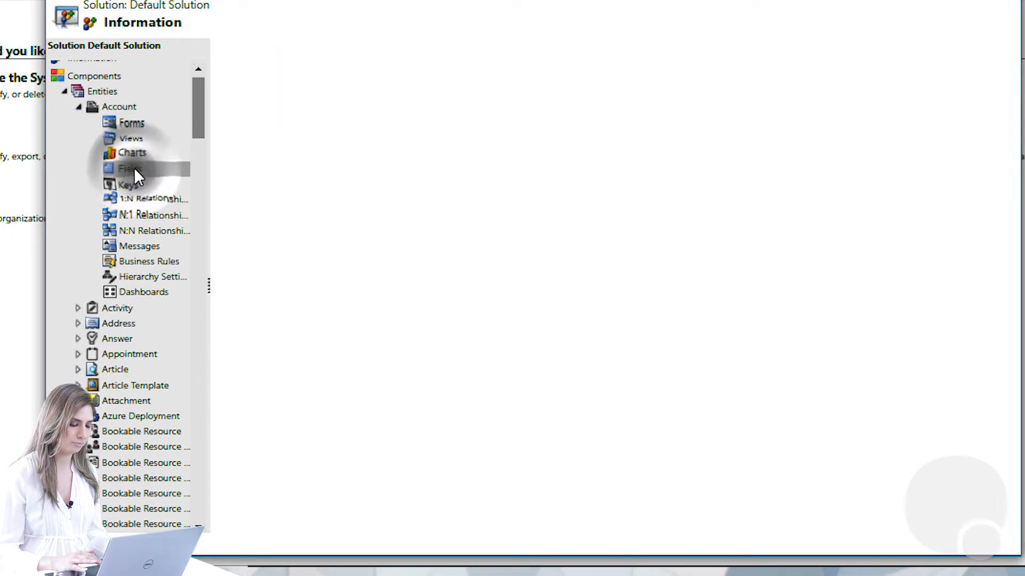
{"action": "left_click", "coordinate": [127, 168]}
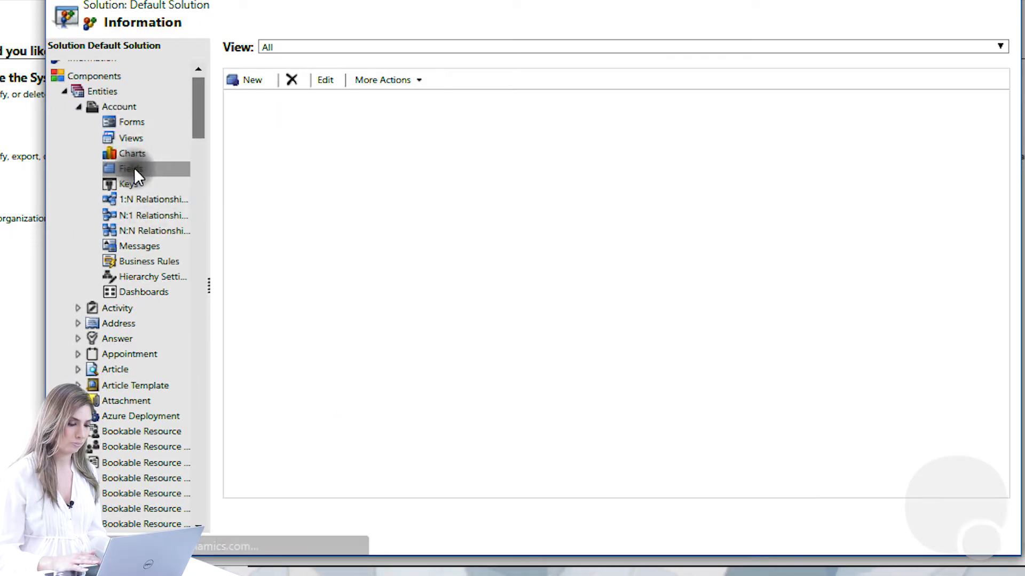
{"action": "left_click", "coordinate": [130, 168]}
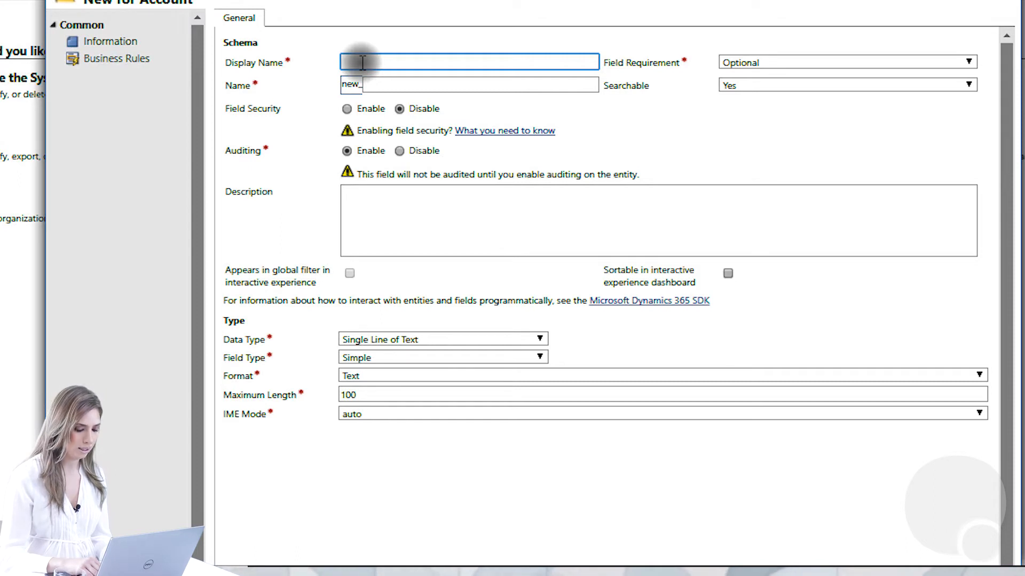
Name the new field Customer Type and set its Data Type to MultiSelect Option Set.
{"action": "type", "text": "Customer Type"}
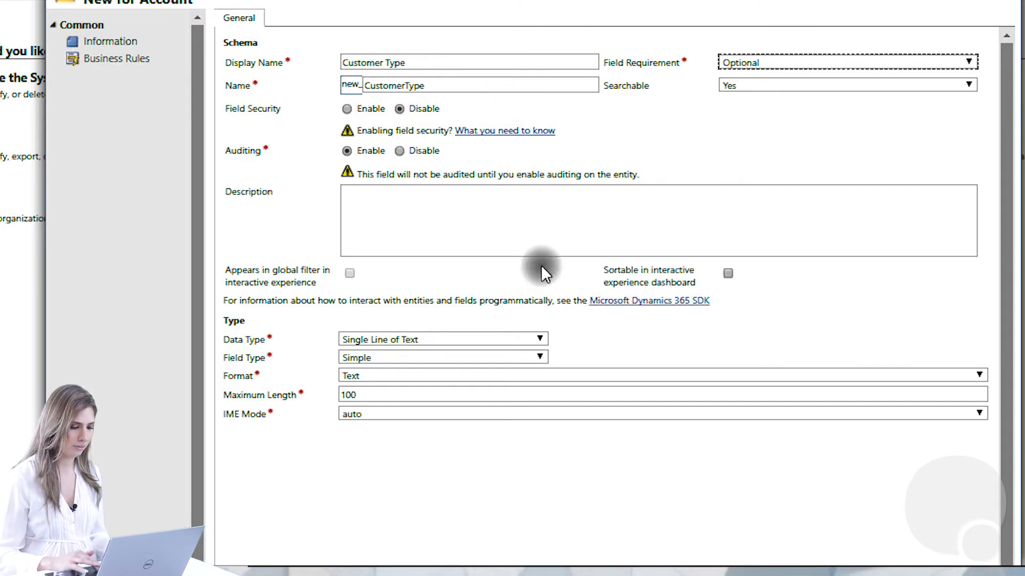
{"action": "mouse_move", "coordinate": [458, 339]}
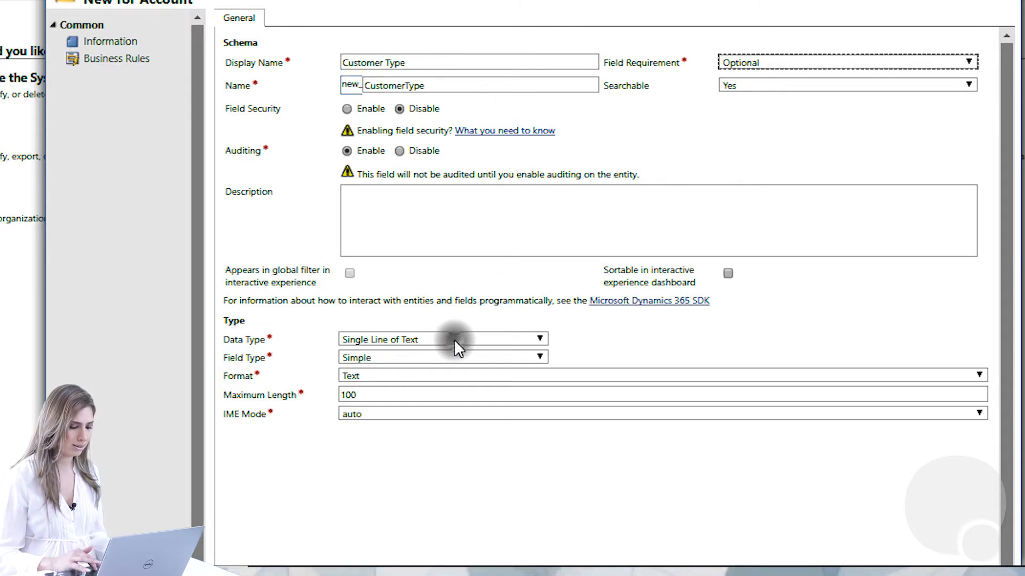
{"action": "left_click", "coordinate": [442, 339]}
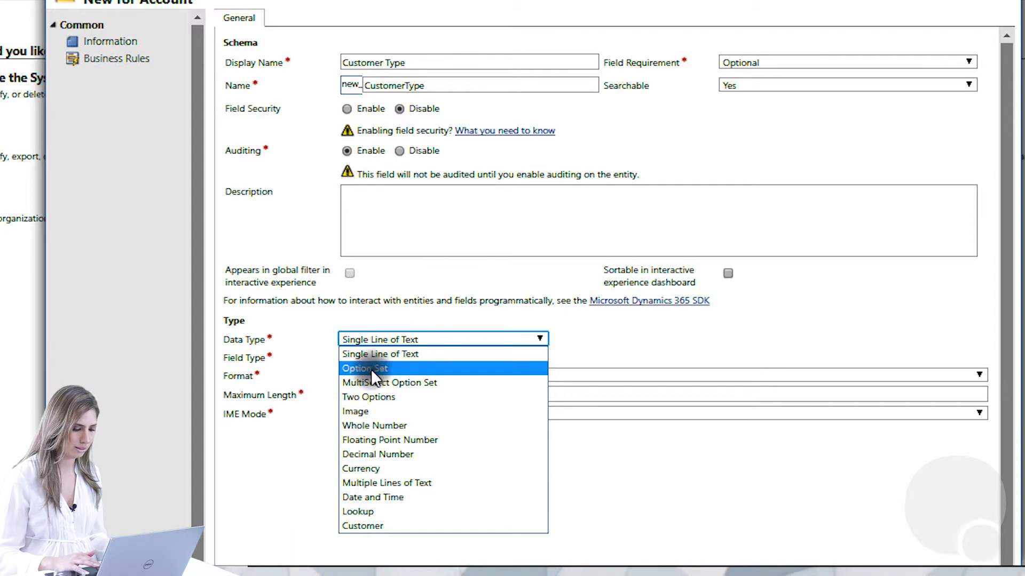
{"action": "left_click", "coordinate": [388, 383]}
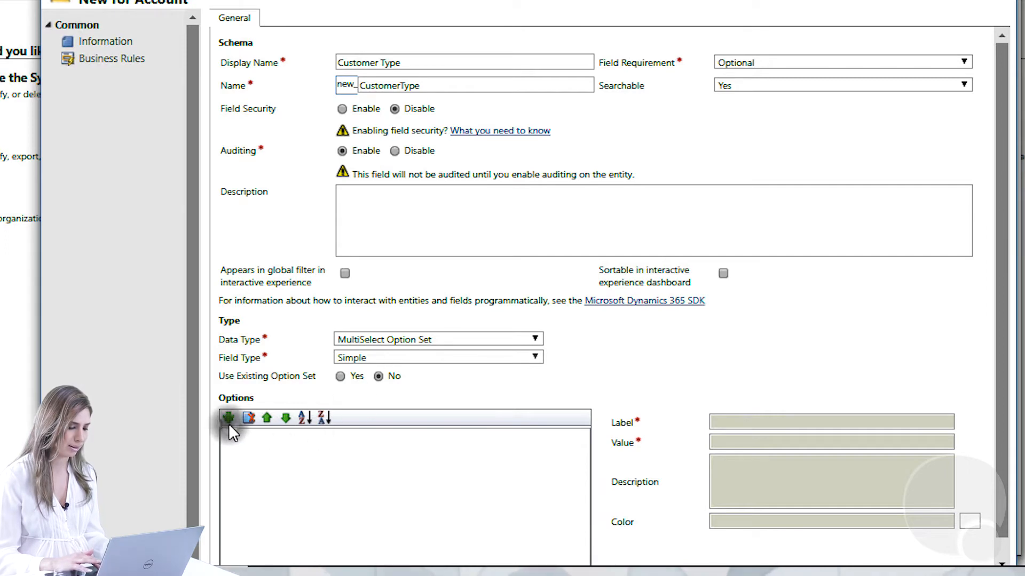
Add four options labelled Hospital, Pharmacy, Dental and Family Care to the field.
{"action": "left_click", "coordinate": [228, 417]}
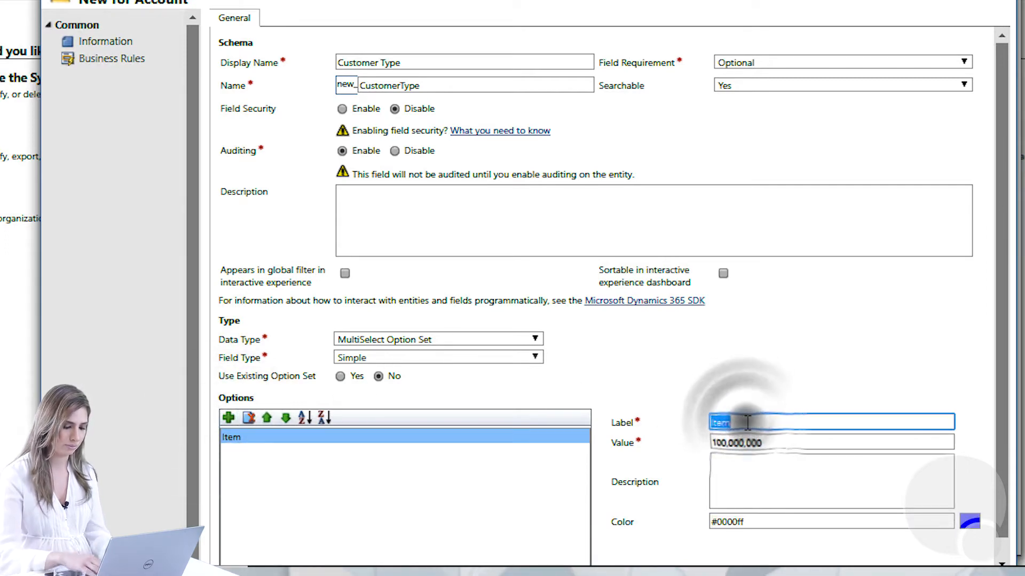
{"action": "type", "text": "Hospital"}
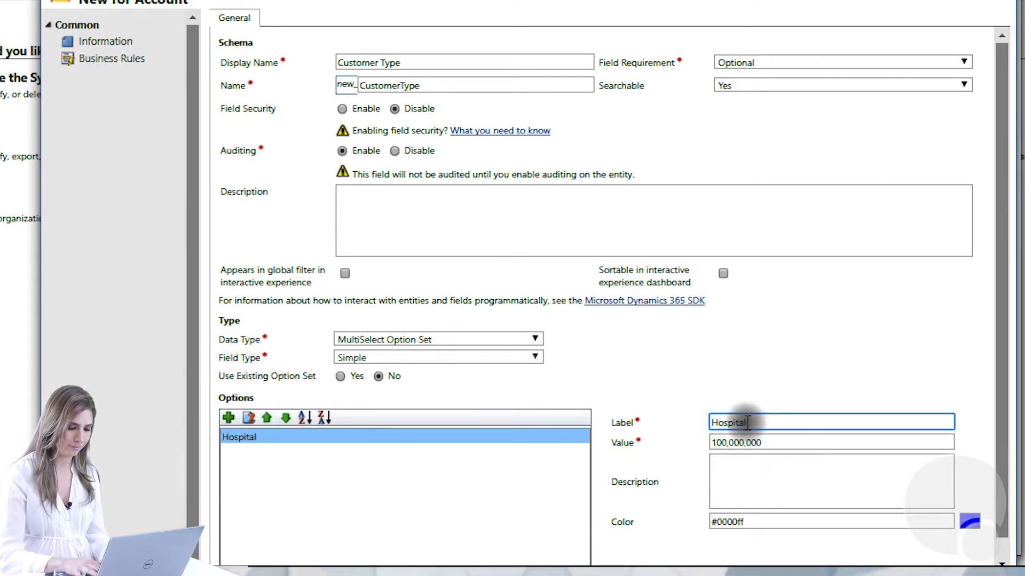
{"action": "left_click", "coordinate": [229, 417]}
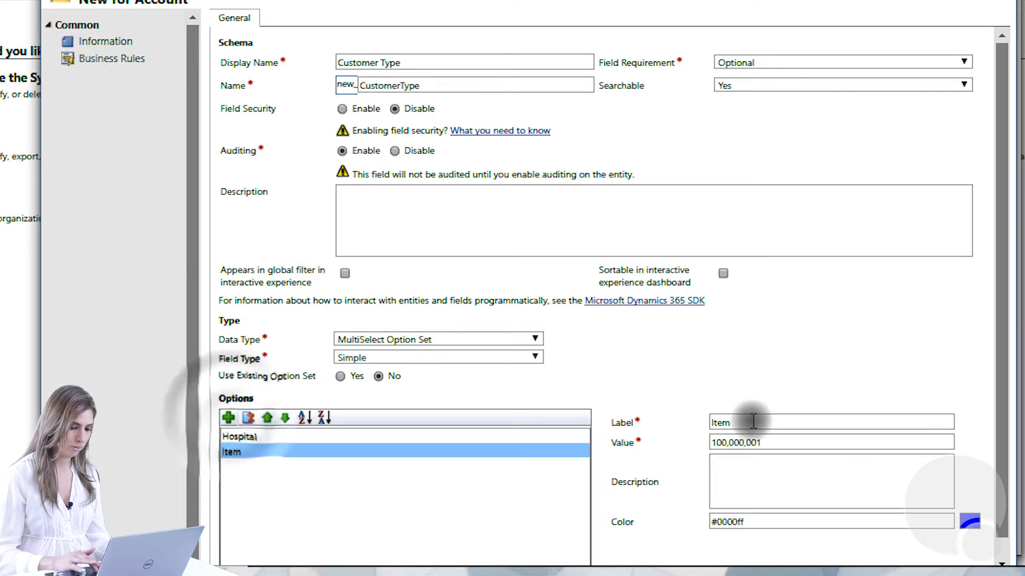
{"action": "type", "text": "Pharmacy"}
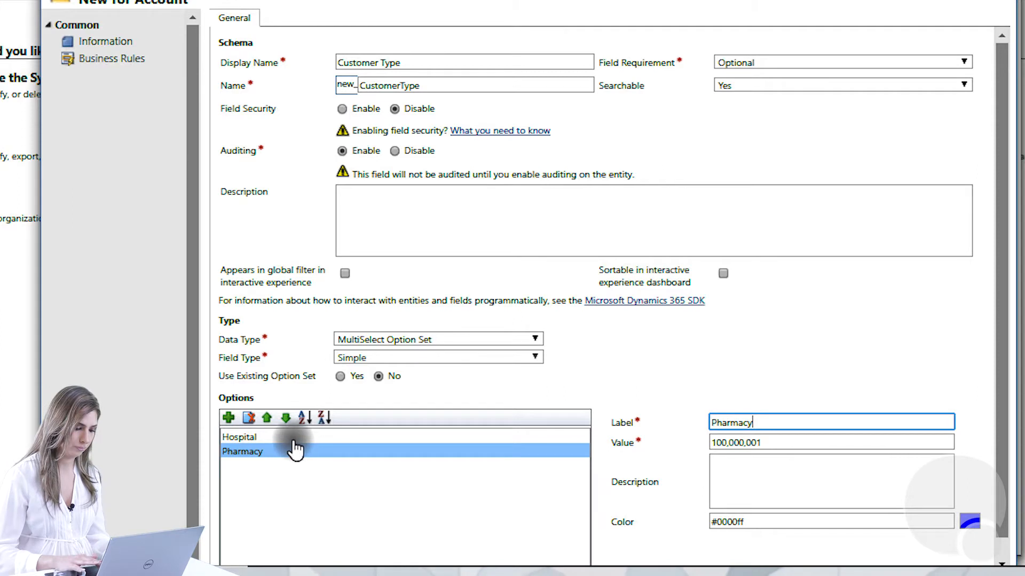
{"action": "left_click", "coordinate": [229, 418]}
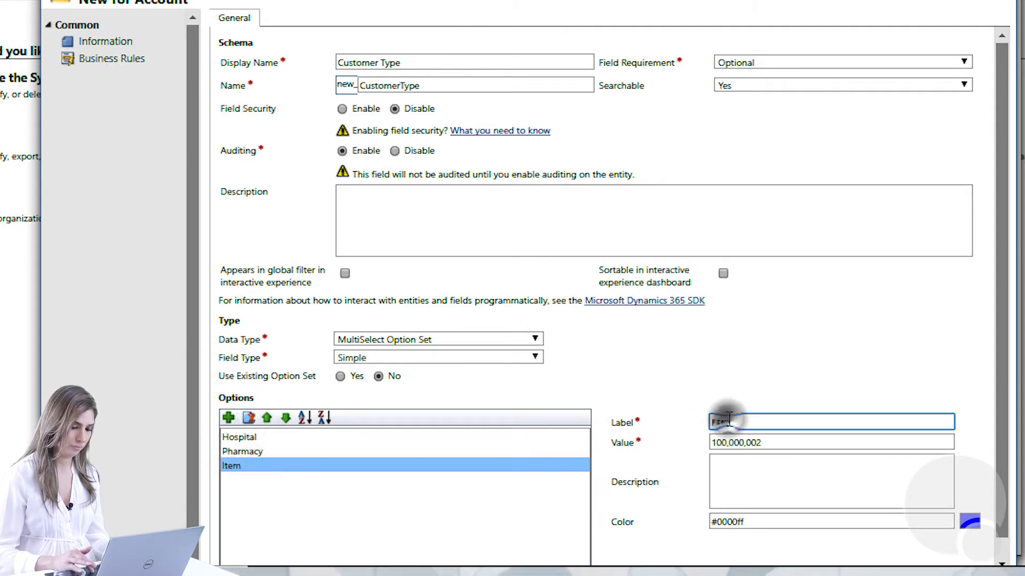
{"action": "type", "text": "Dental"}
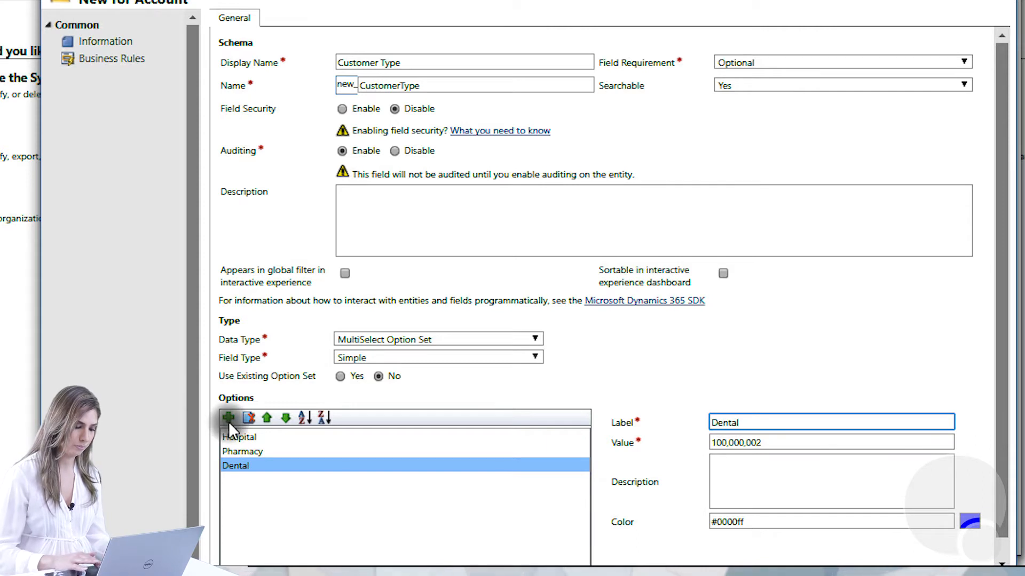
{"action": "left_click", "coordinate": [228, 418]}
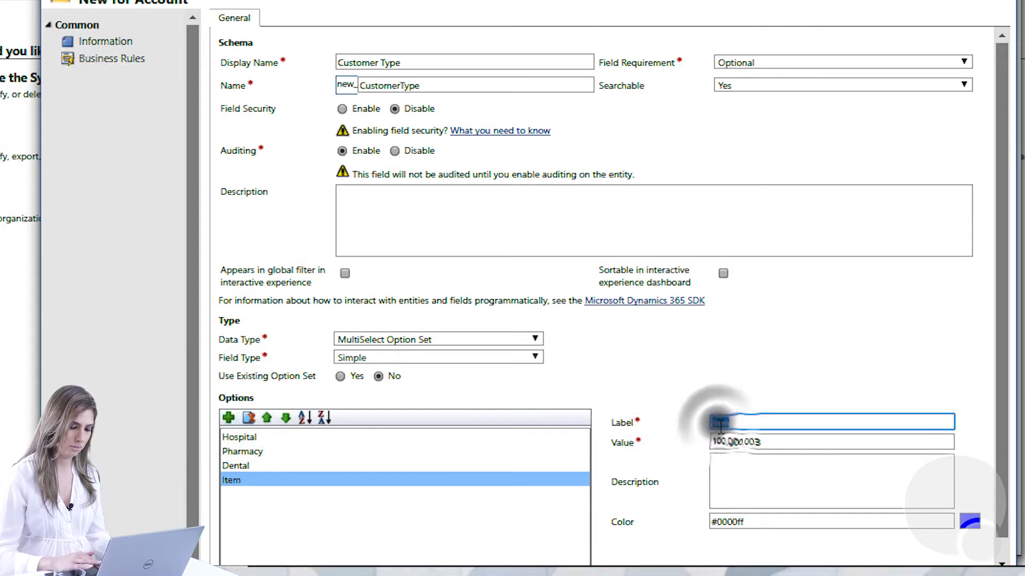
{"action": "type", "text": "Family Care"}
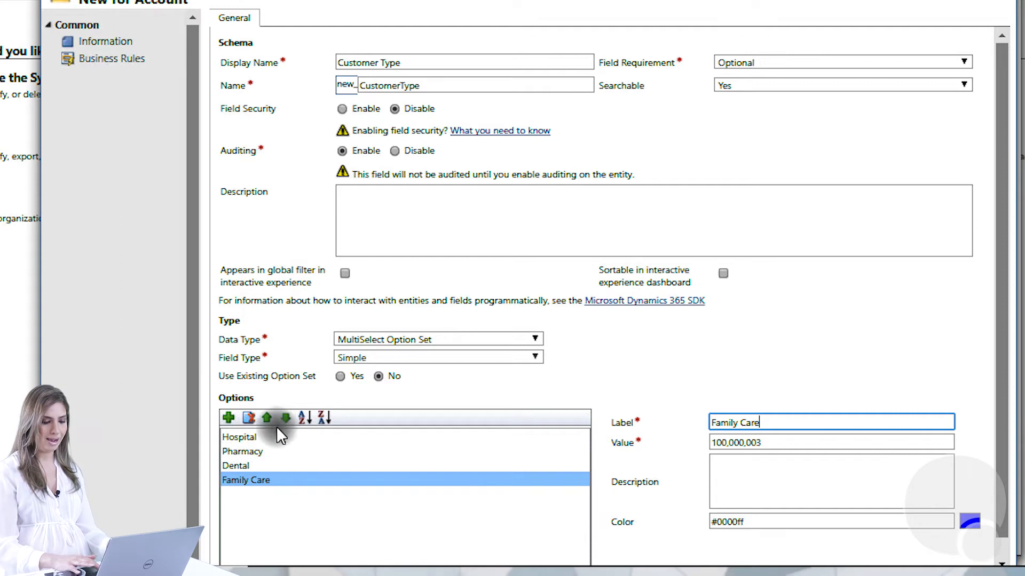
{"action": "mouse_move", "coordinate": [345, 498]}
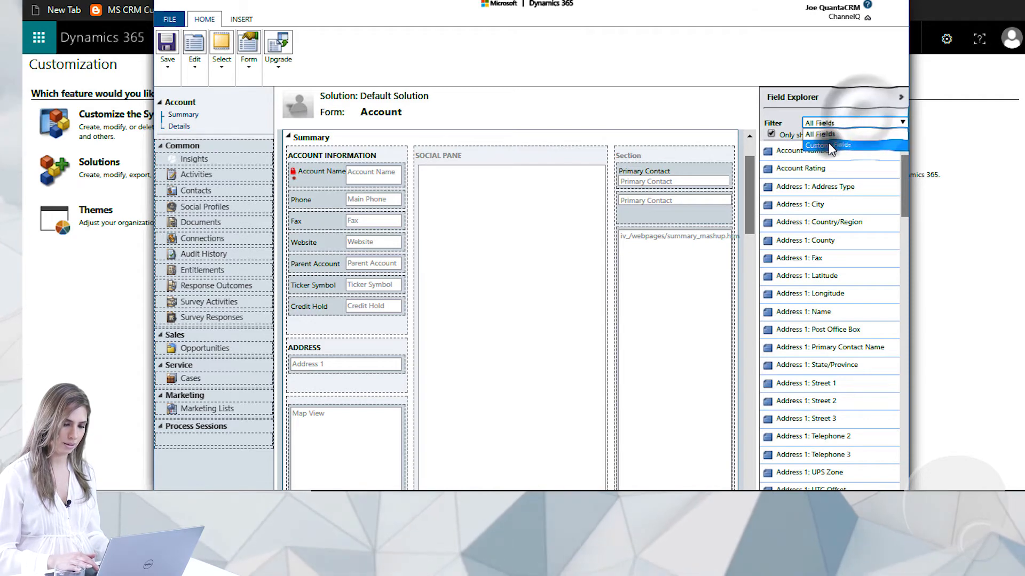
Filter Field Explorer to Custom Fields, place Customer Type under Account Name, and publish the form.
{"action": "left_click", "coordinate": [831, 144]}
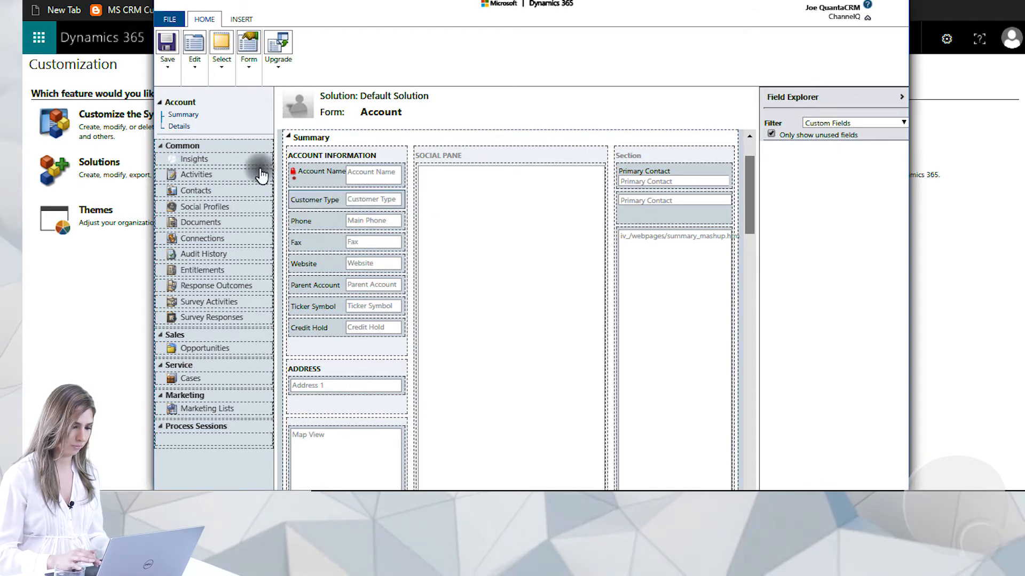
{"action": "left_click", "coordinate": [167, 46]}
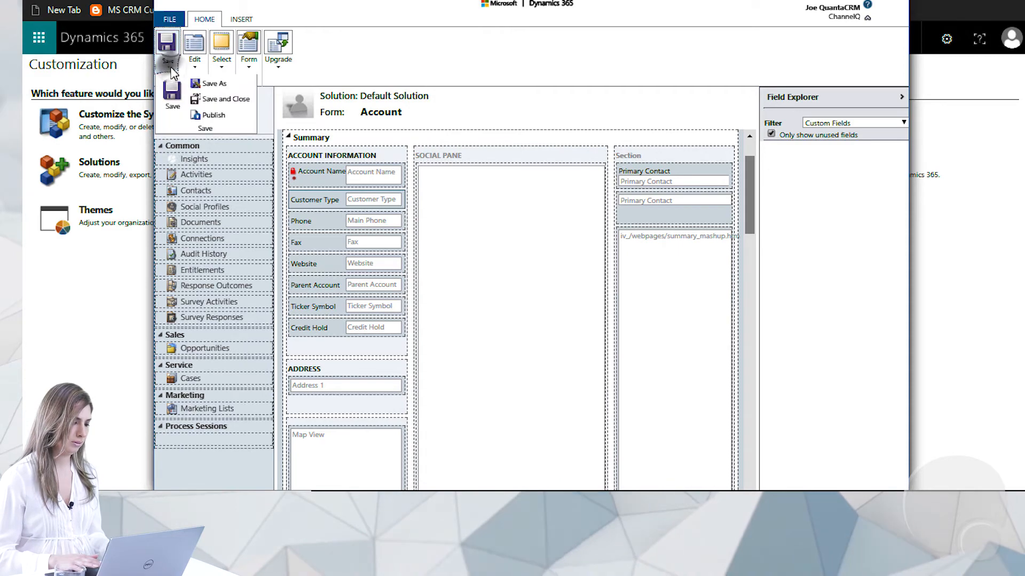
{"action": "left_click", "coordinate": [214, 115]}
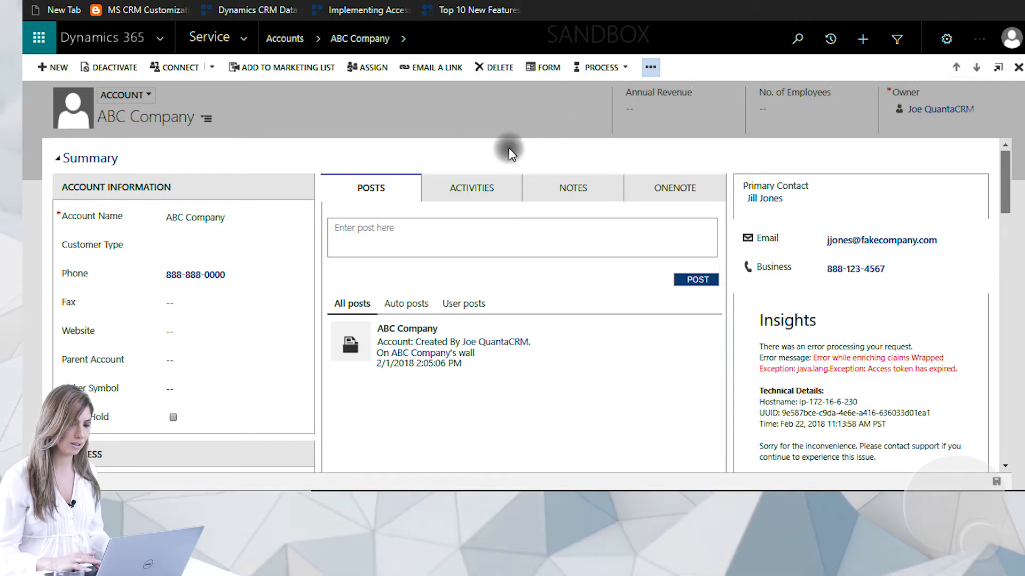
{"action": "mouse_move", "coordinate": [138, 237]}
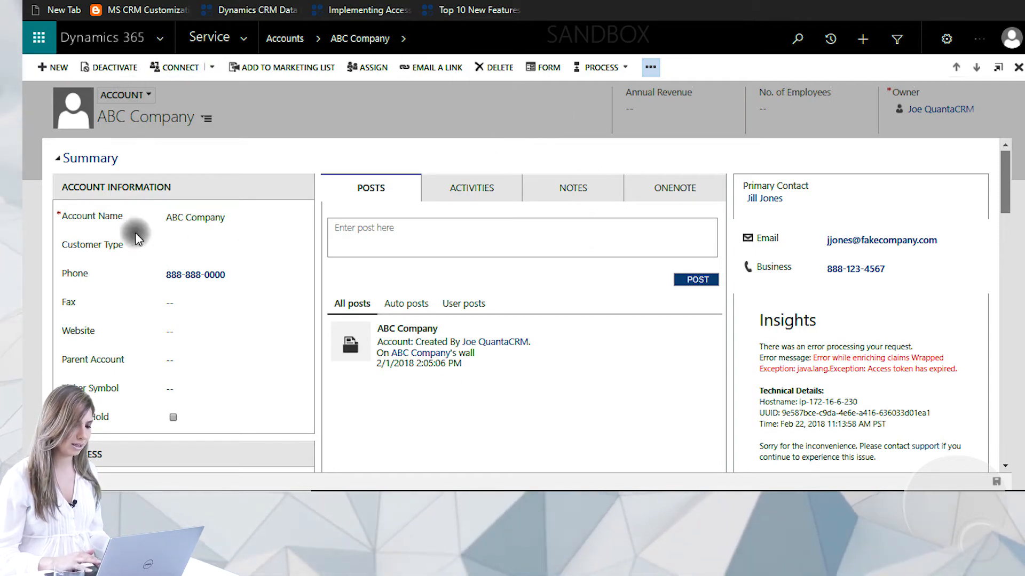
Check the new Customer Type field on the ABC Company account record.
{"action": "left_click", "coordinate": [650, 67]}
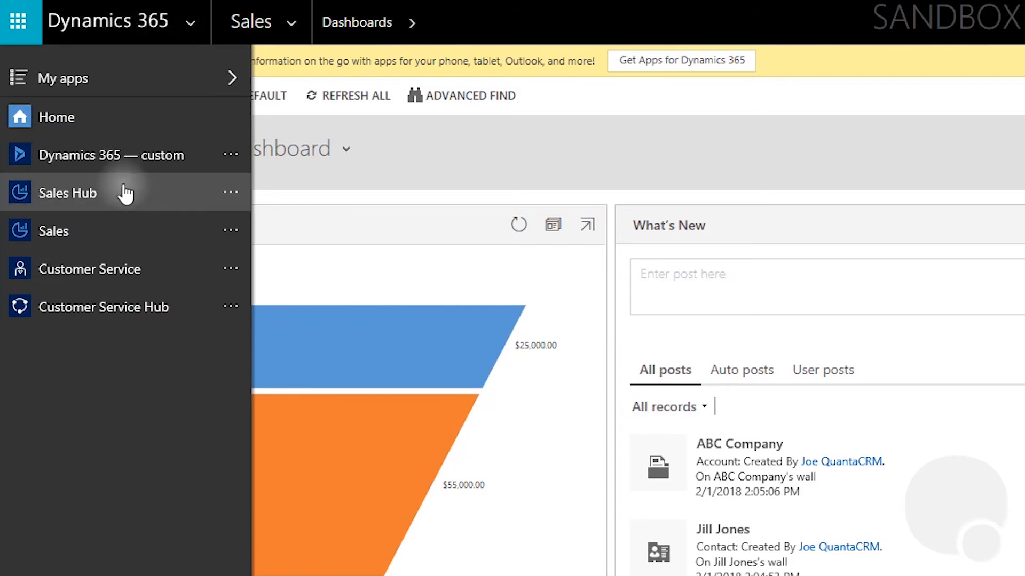
Switch to the Sales Hub app showing the Exec Overview Dashboard.
{"action": "left_click", "coordinate": [66, 193]}
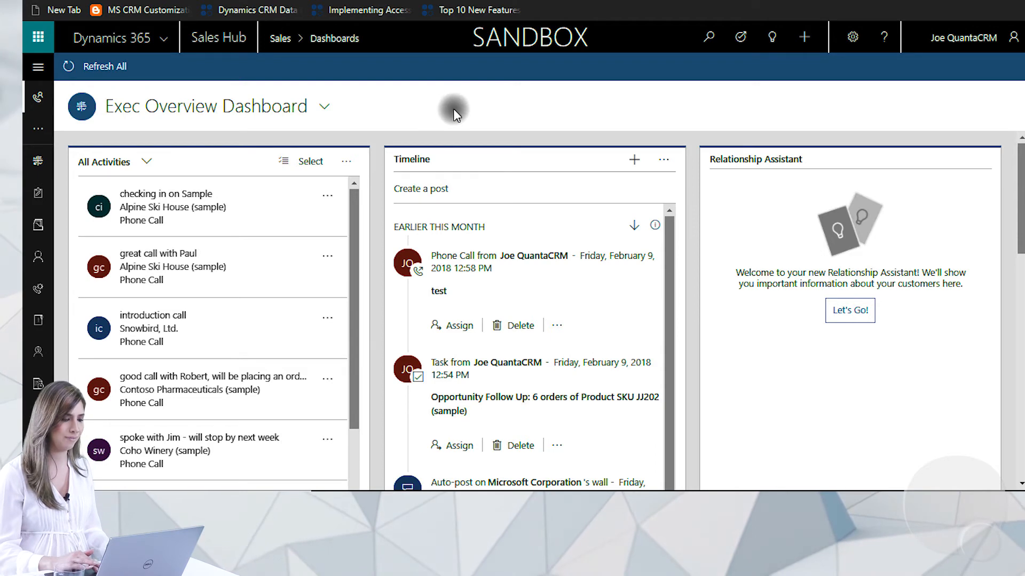
{"action": "mouse_move", "coordinate": [68, 205]}
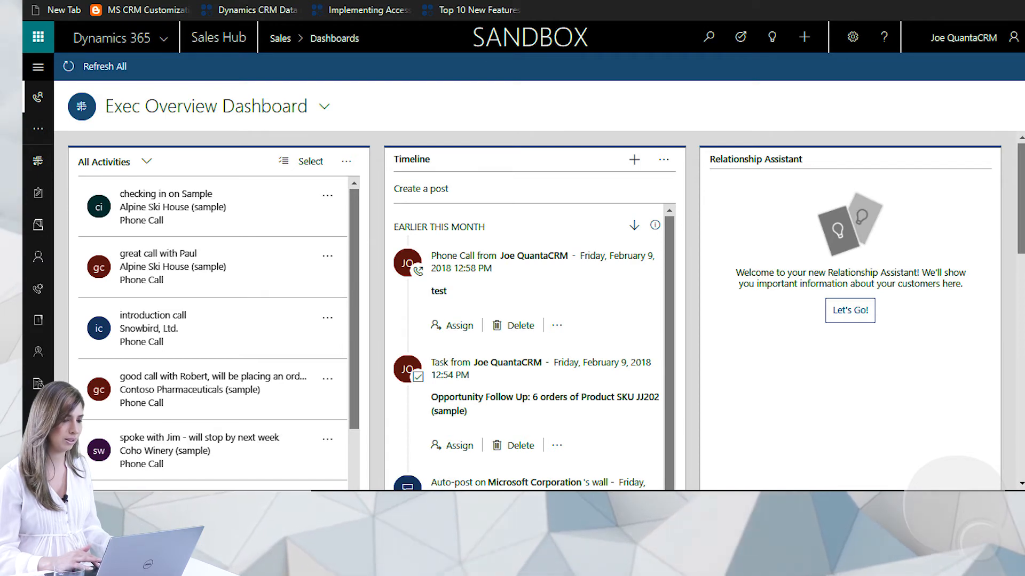
{"action": "mouse_move", "coordinate": [415, 163]}
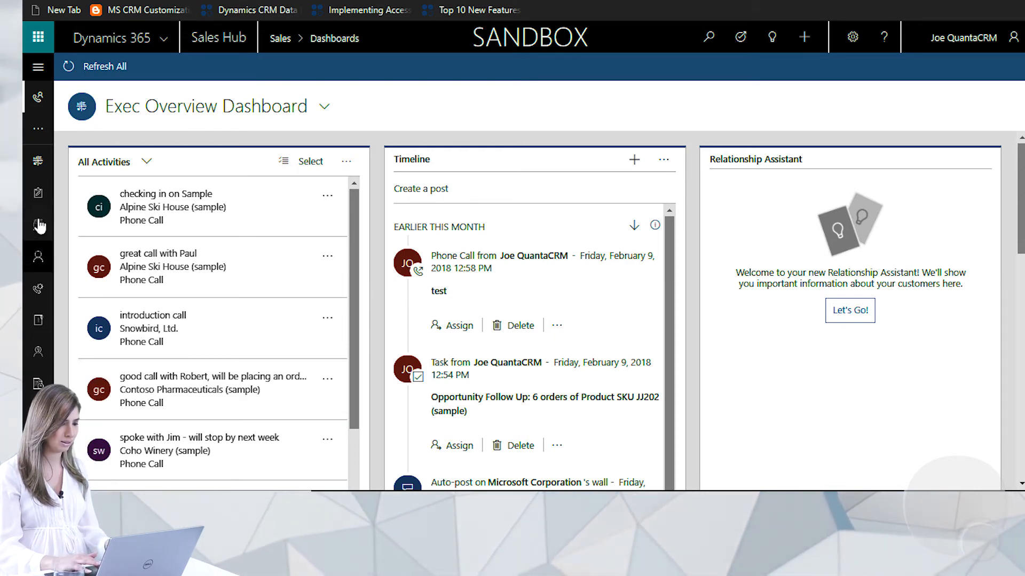
{"action": "mouse_move", "coordinate": [37, 162]}
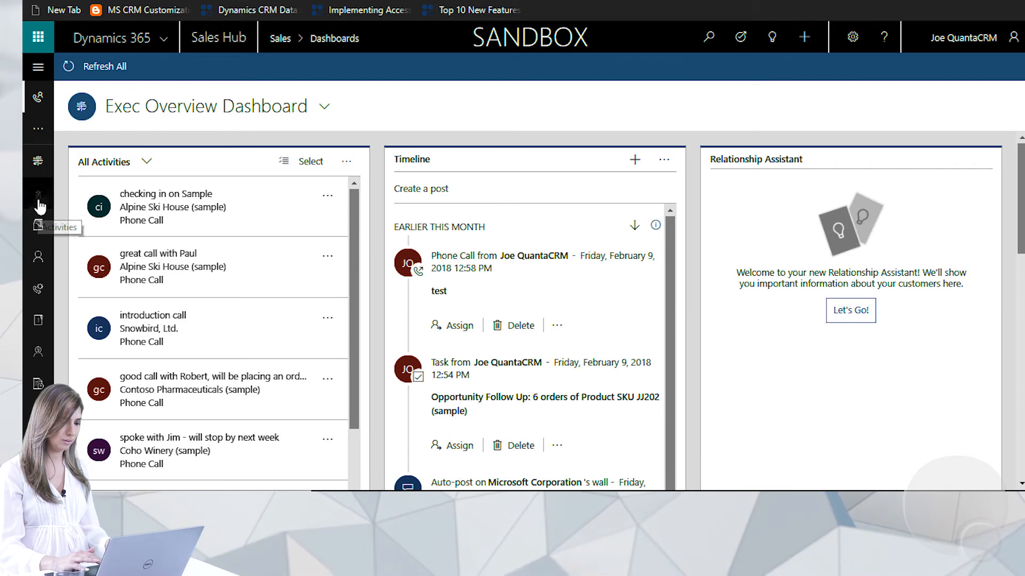
Browse the Activities, Contacts, Leads, Competitors and Quotes lists, then the categorized search of Dynamics data.
{"action": "left_click", "coordinate": [37, 200]}
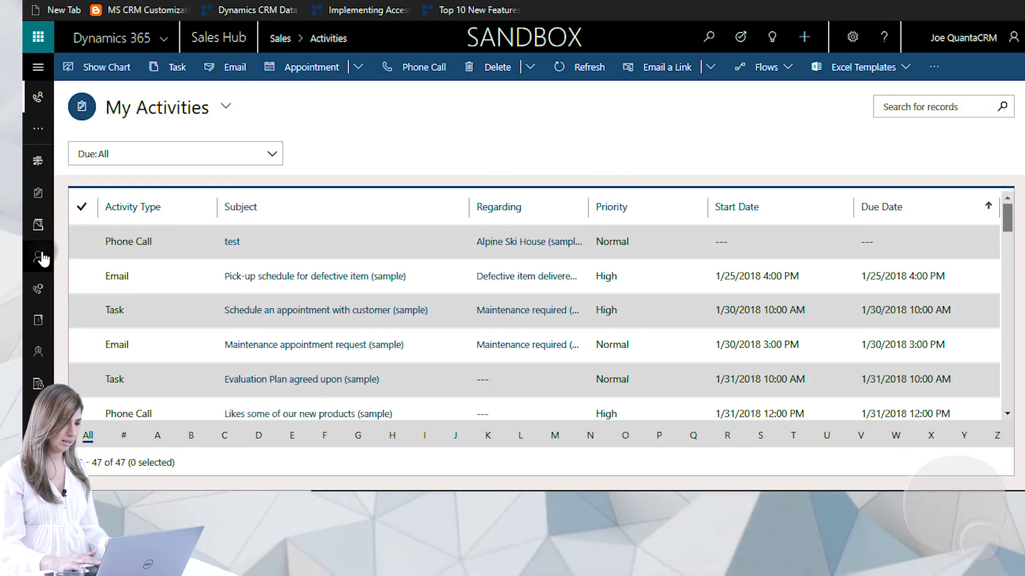
{"action": "left_click", "coordinate": [37, 255]}
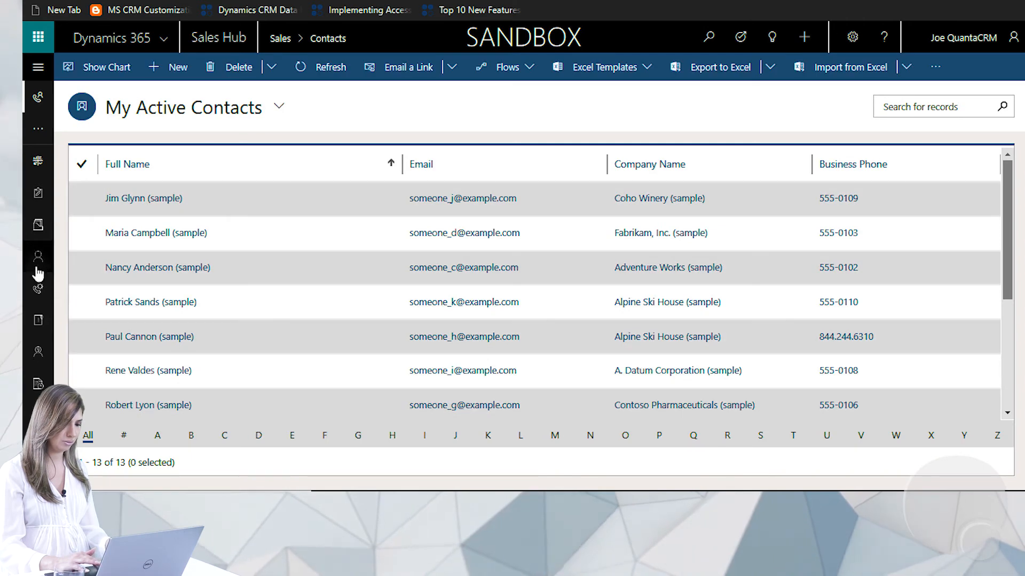
{"action": "left_click", "coordinate": [37, 289]}
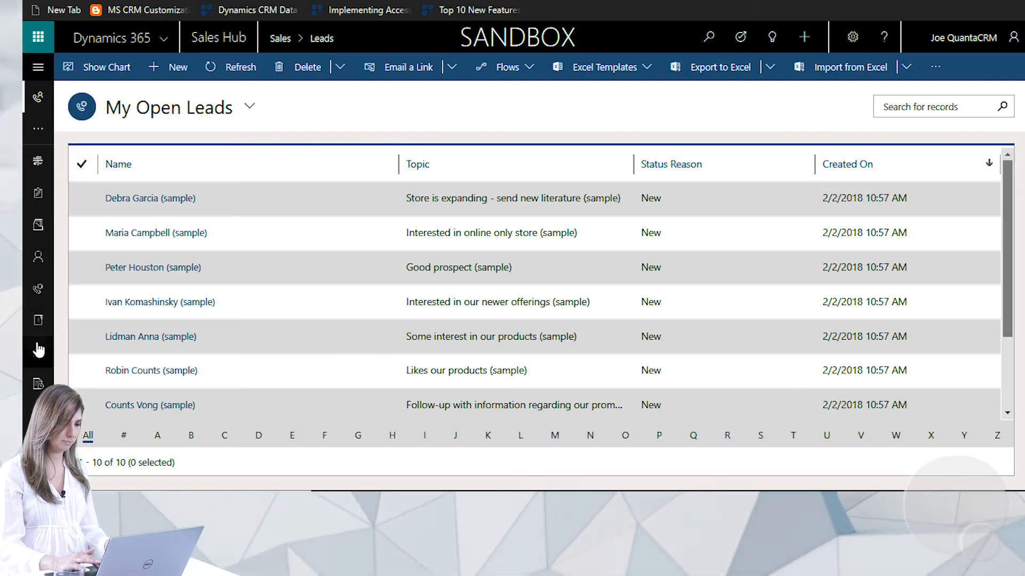
{"action": "left_click", "coordinate": [38, 351]}
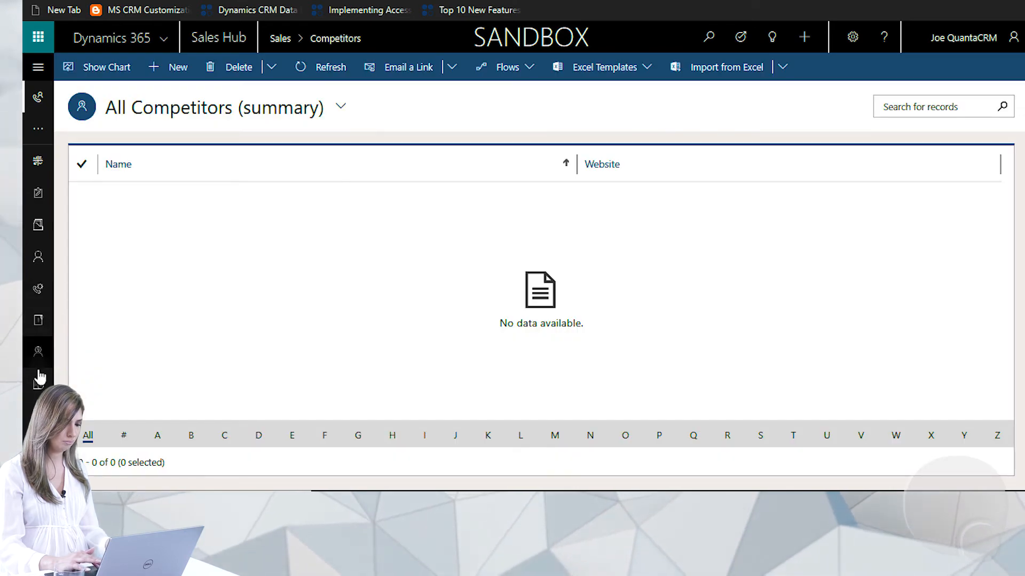
{"action": "left_click", "coordinate": [37, 383]}
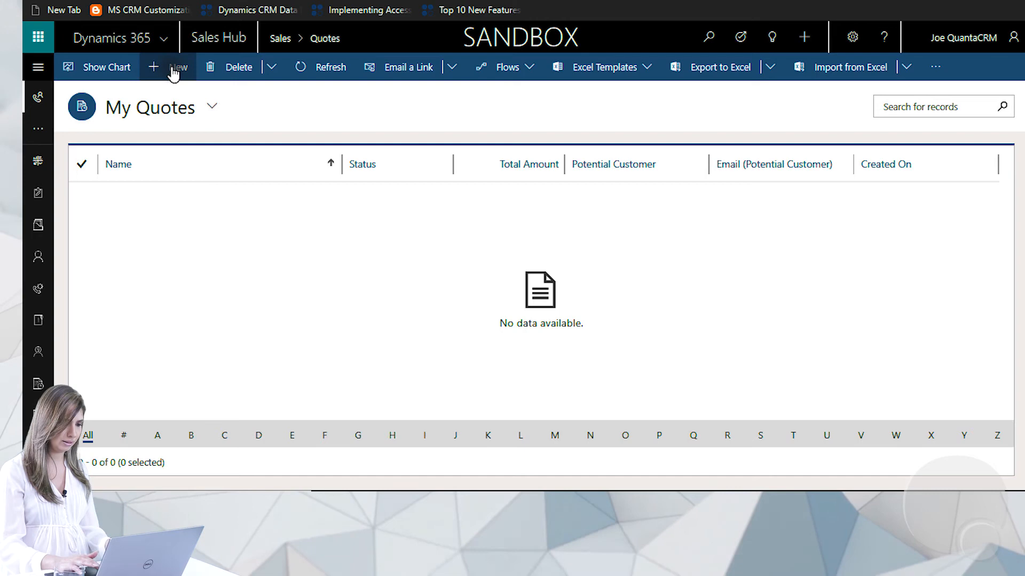
{"action": "mouse_move", "coordinate": [720, 66]}
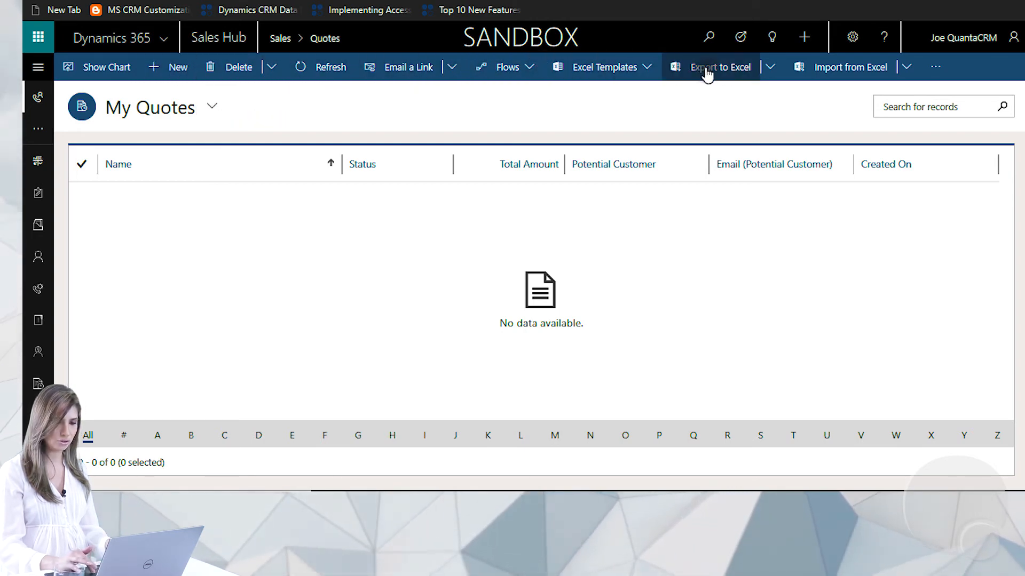
{"action": "mouse_move", "coordinate": [353, 151]}
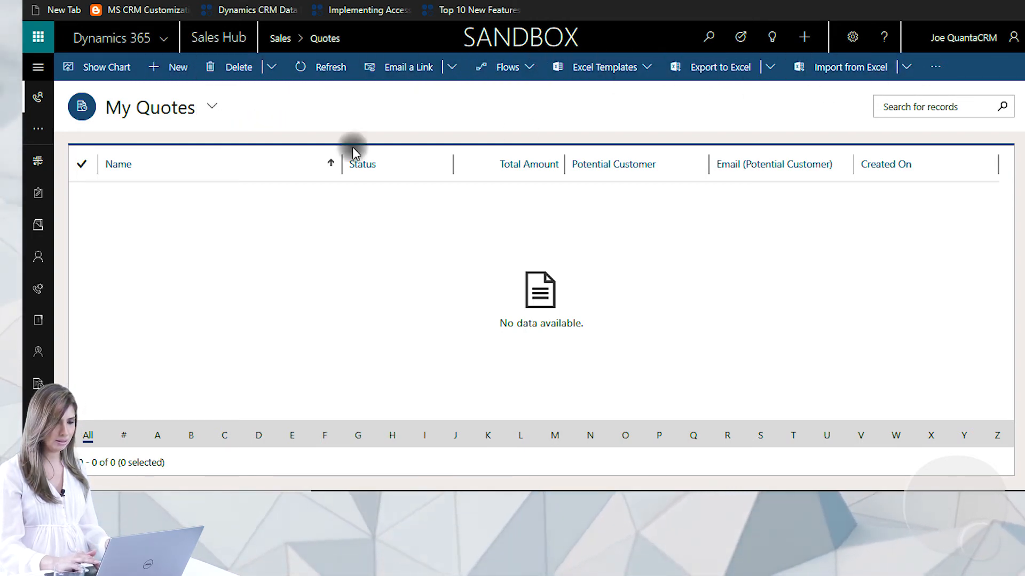
{"action": "mouse_move", "coordinate": [307, 321]}
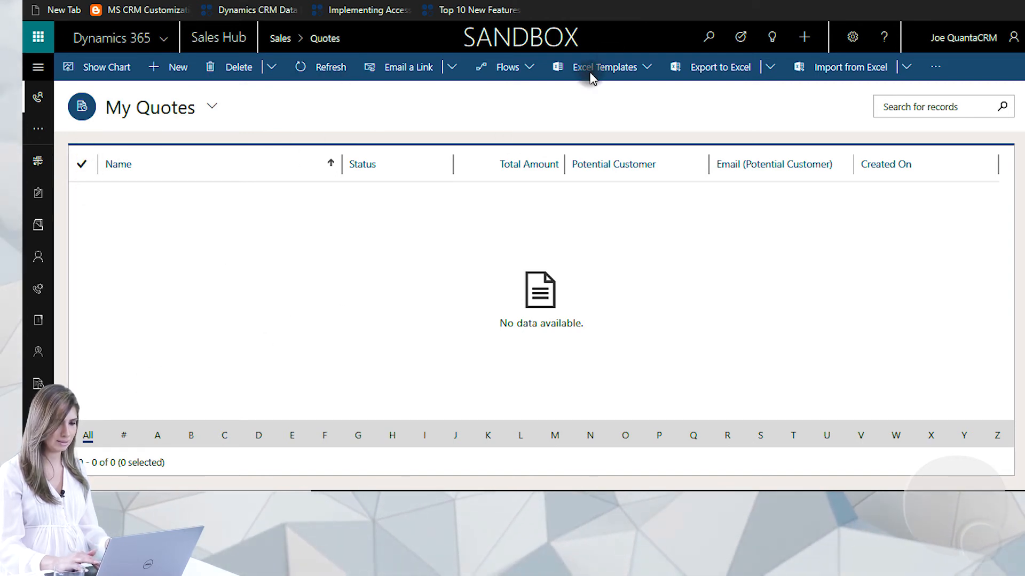
{"action": "left_click", "coordinate": [709, 36]}
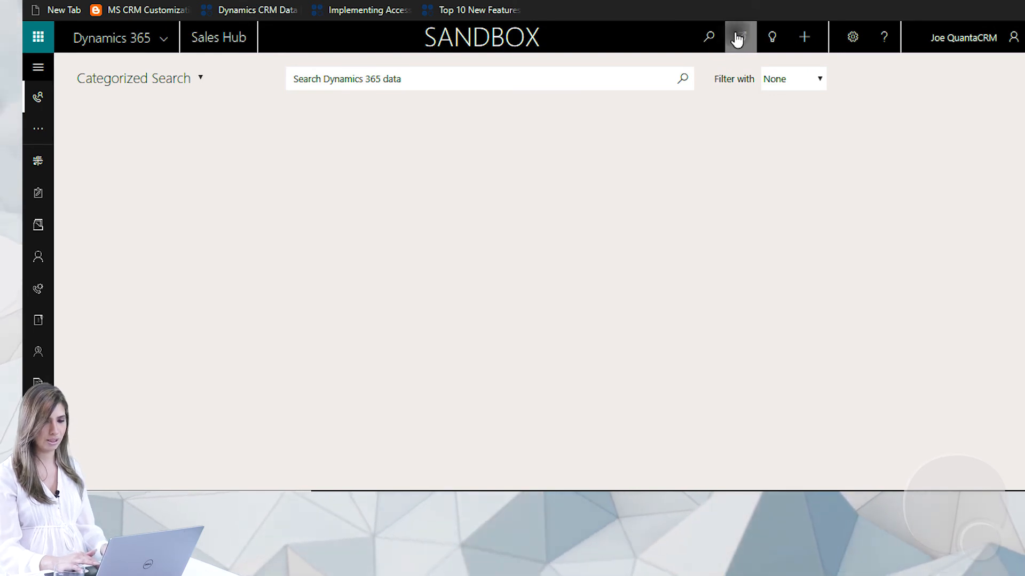
Start the Update Contact task flow and pick Maria Campbell (sample) as the contact.
{"action": "left_click", "coordinate": [740, 36]}
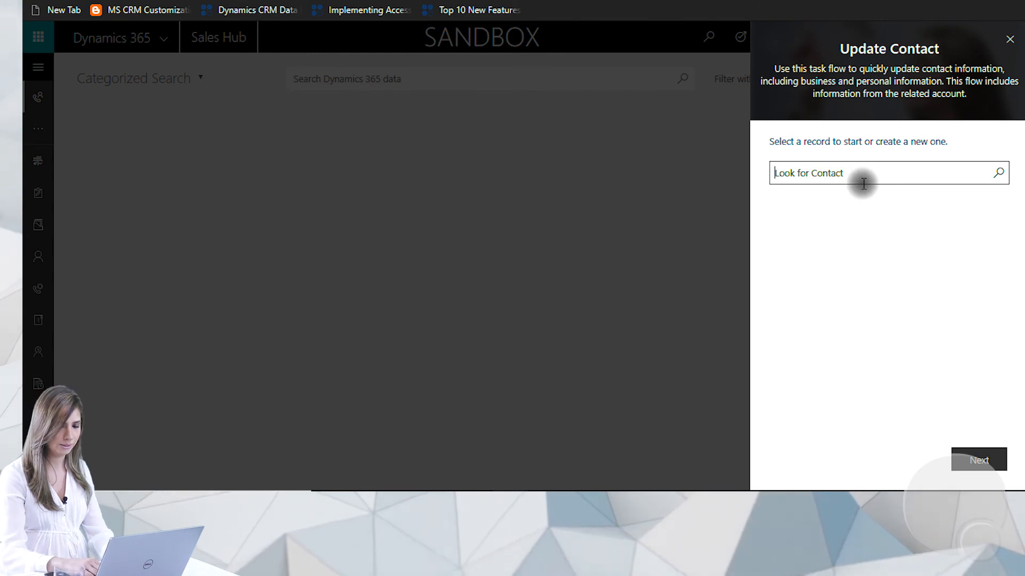
{"action": "type", "text": "m"}
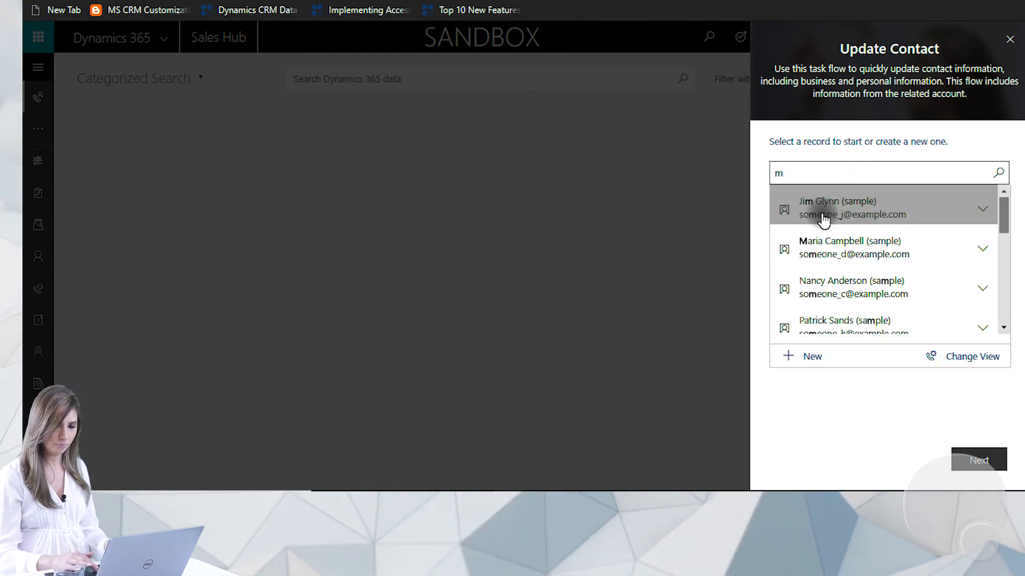
{"action": "left_click", "coordinate": [850, 248]}
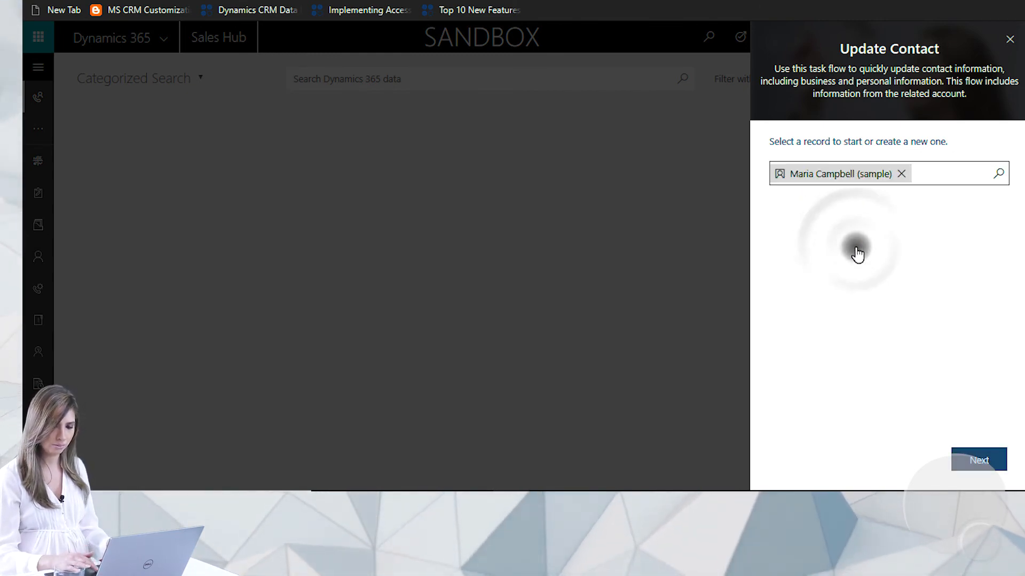
{"action": "left_click", "coordinate": [979, 459]}
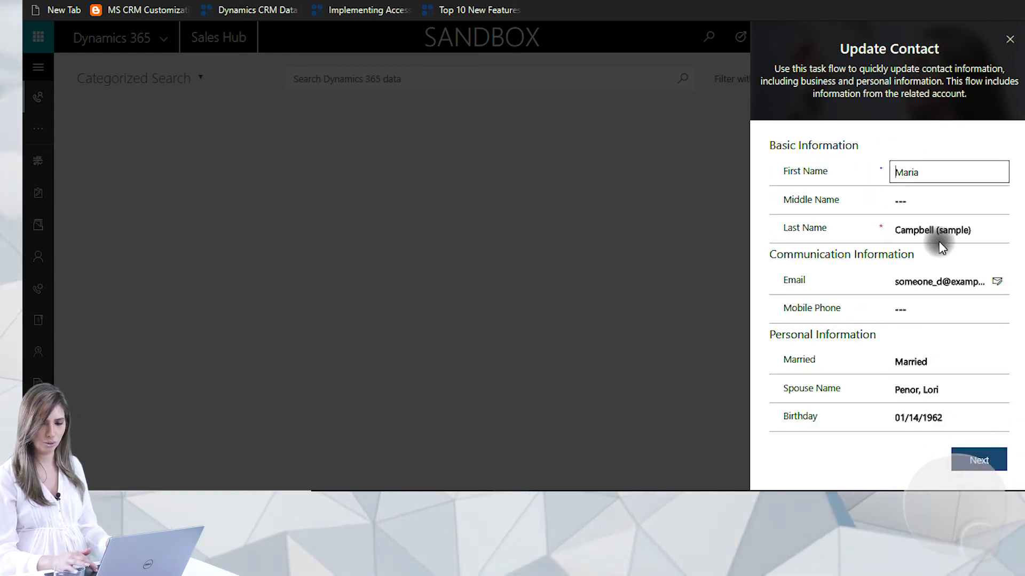
{"action": "left_click", "coordinate": [948, 200]}
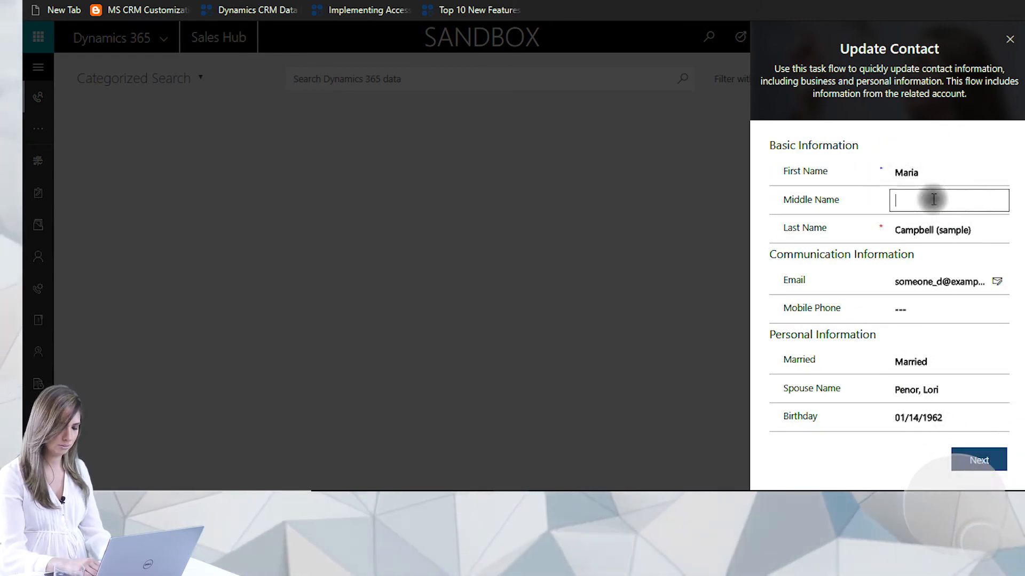
{"action": "type", "text": "Susanne"}
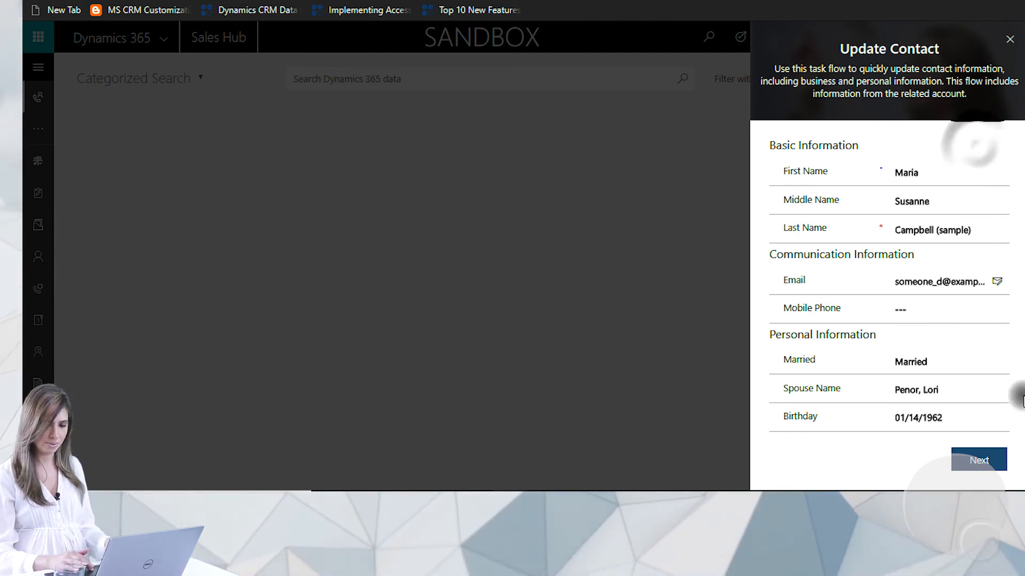
{"action": "left_click", "coordinate": [979, 459]}
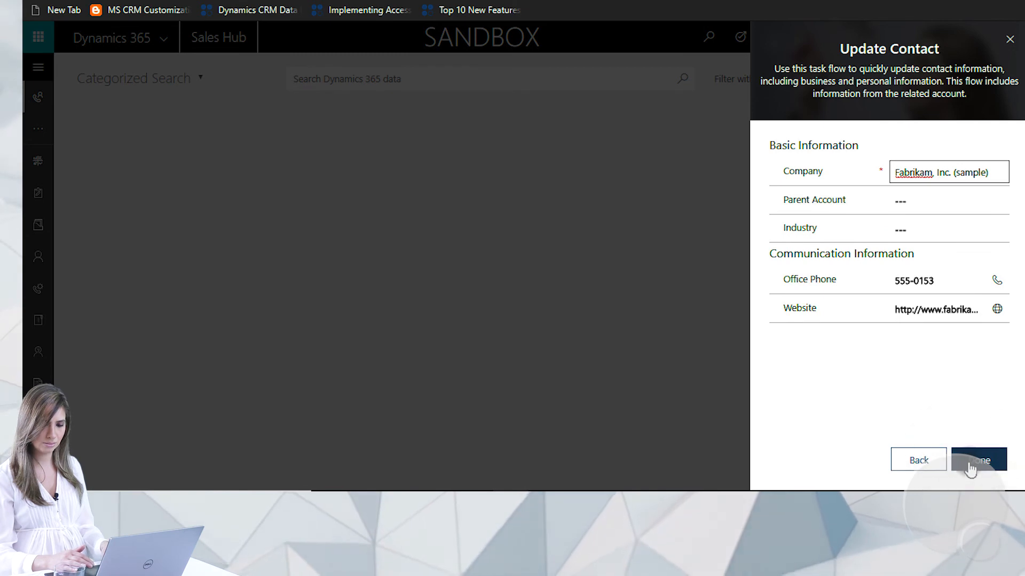
{"action": "left_click", "coordinate": [978, 459]}
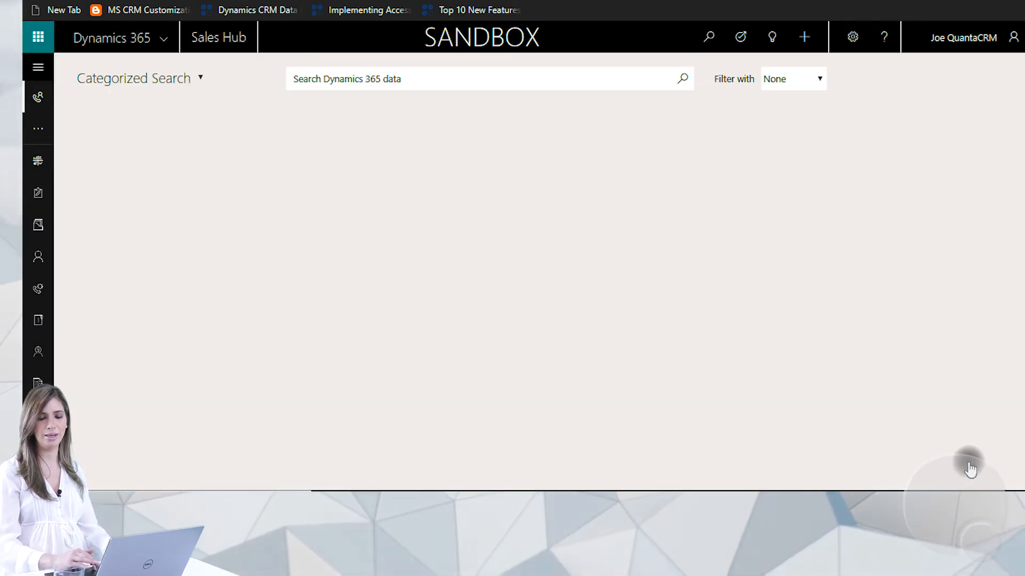
Preview the After Meeting task flow and close it without choosing an appointment.
{"action": "left_click", "coordinate": [740, 36]}
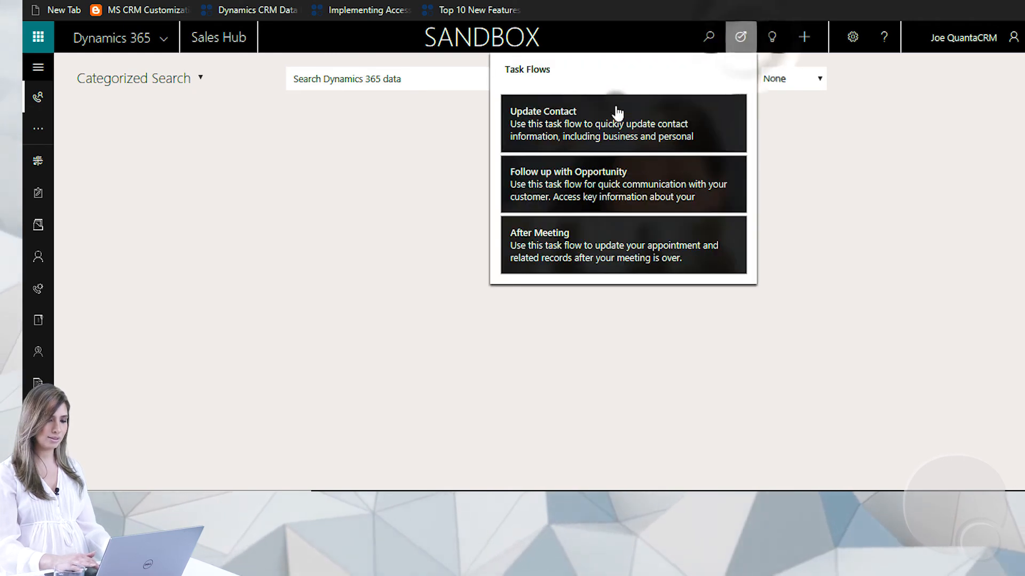
{"action": "mouse_move", "coordinate": [541, 163]}
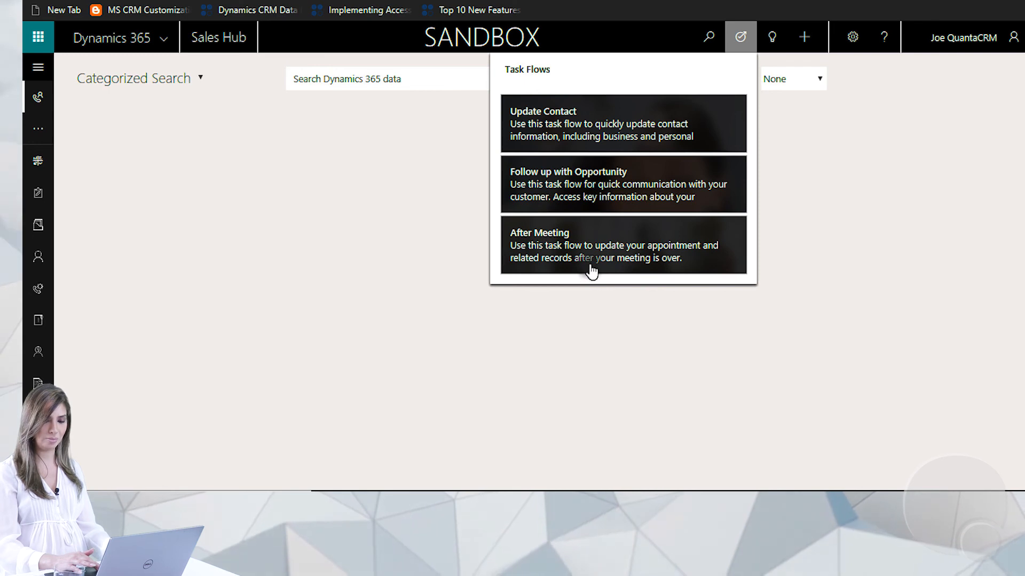
{"action": "left_click", "coordinate": [615, 245]}
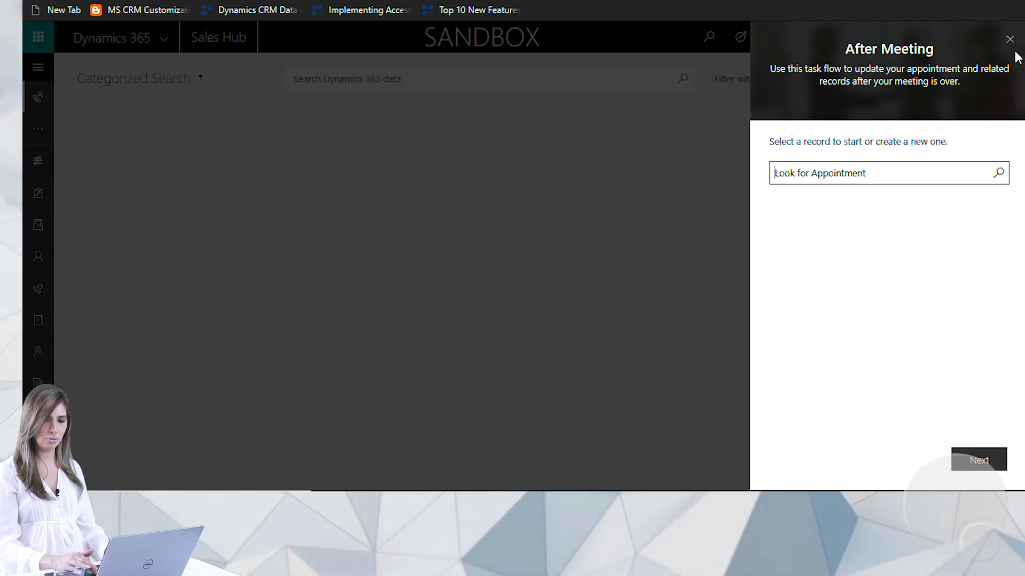
{"action": "left_click", "coordinate": [1008, 39]}
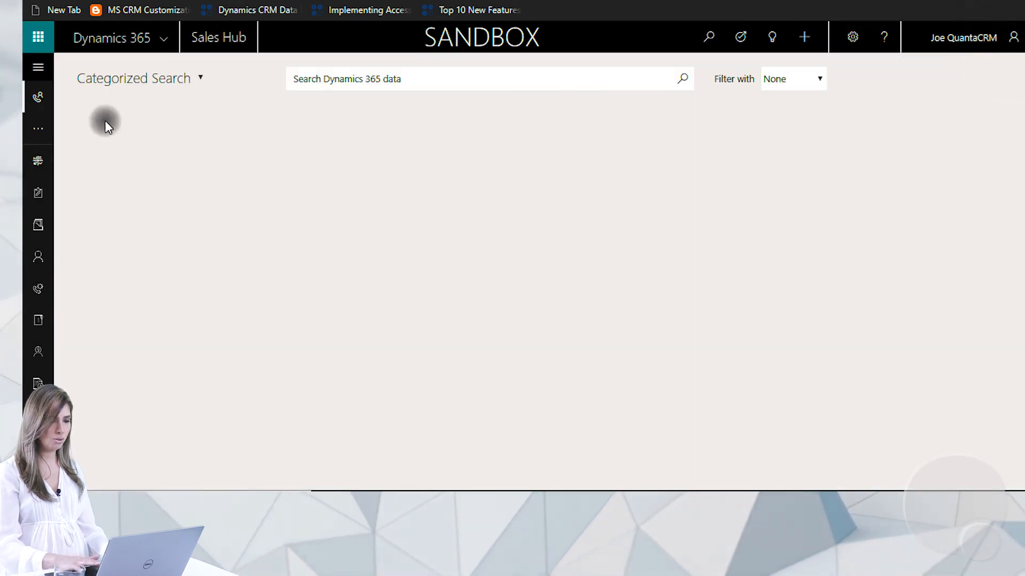
{"action": "mouse_move", "coordinate": [38, 102]}
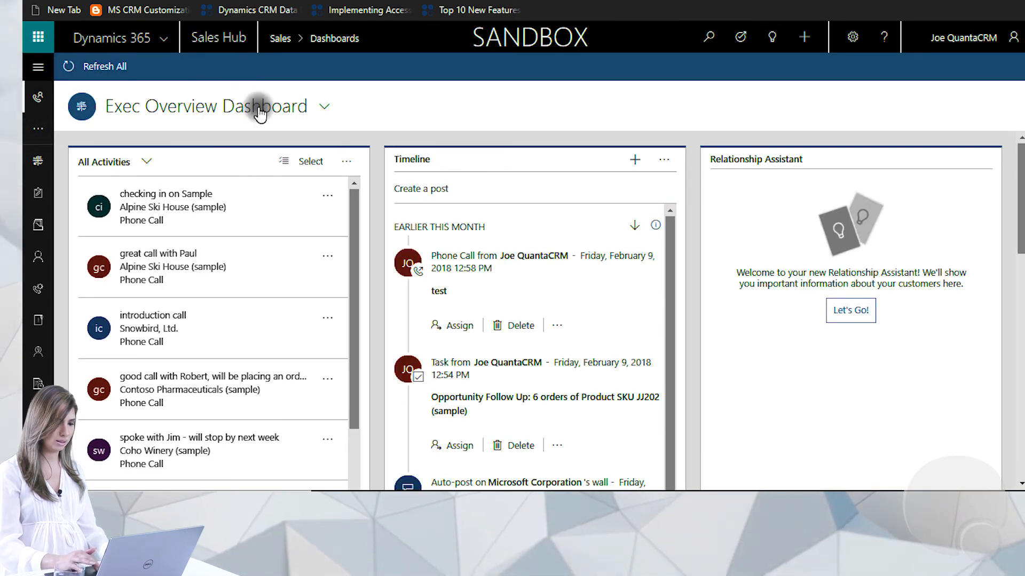
{"action": "scroll", "scroll_direction": "down", "scroll_amount": 3}
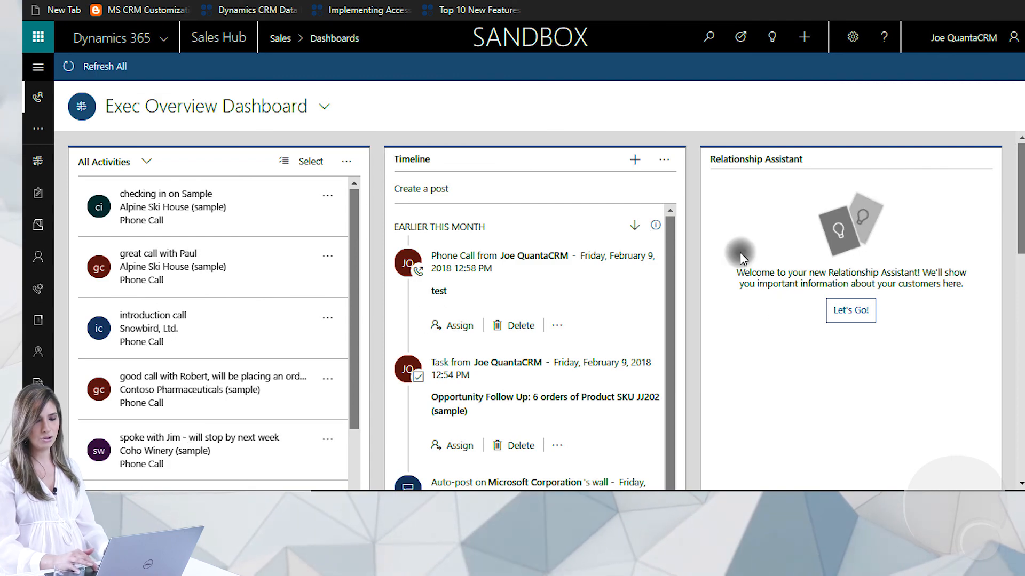
{"action": "scroll", "scroll_direction": "down", "scroll_amount": 3}
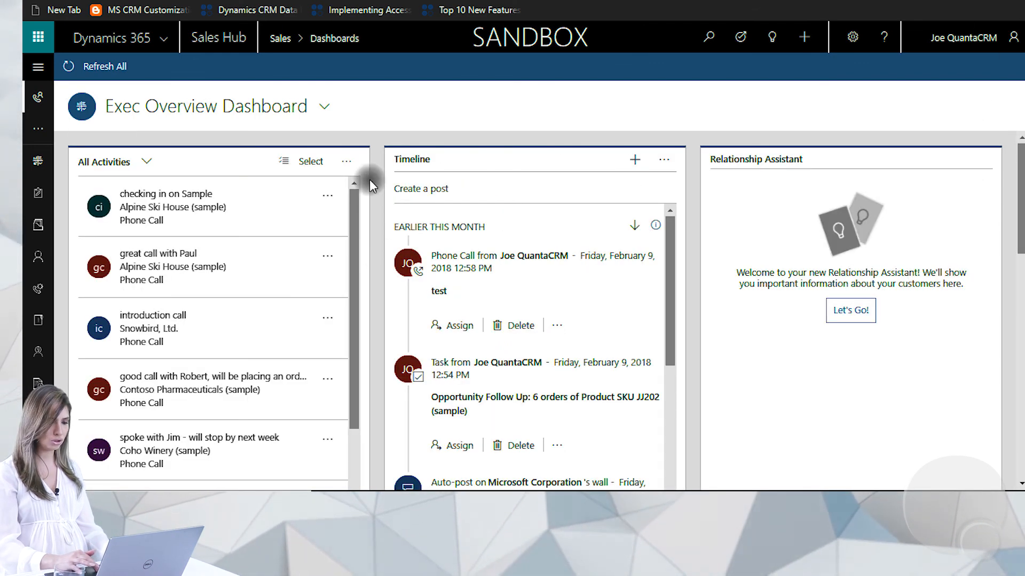
{"action": "mouse_move", "coordinate": [520, 86]}
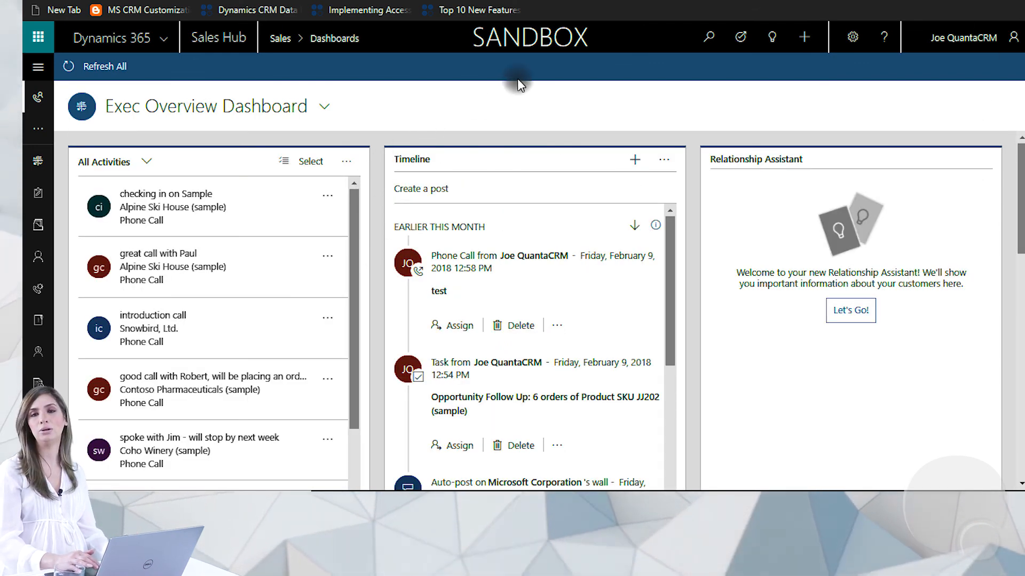